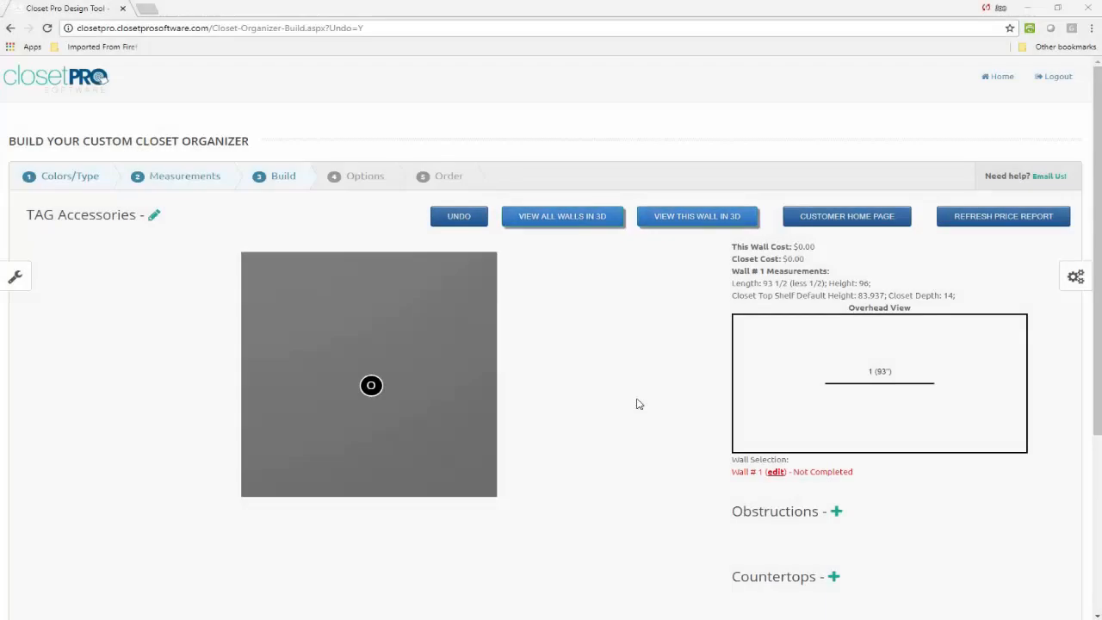
mouse_move(296, 300)
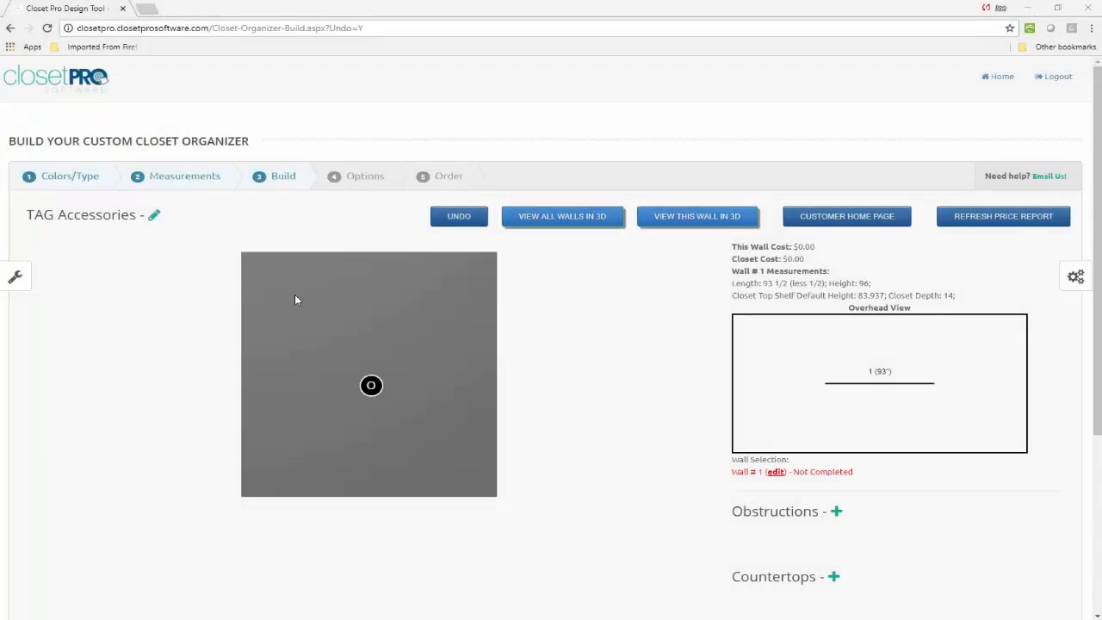
Step: Add a Shelves (7) unit to the open wall space as unit 1, bringing the cost to $353.23
left_click(372, 386)
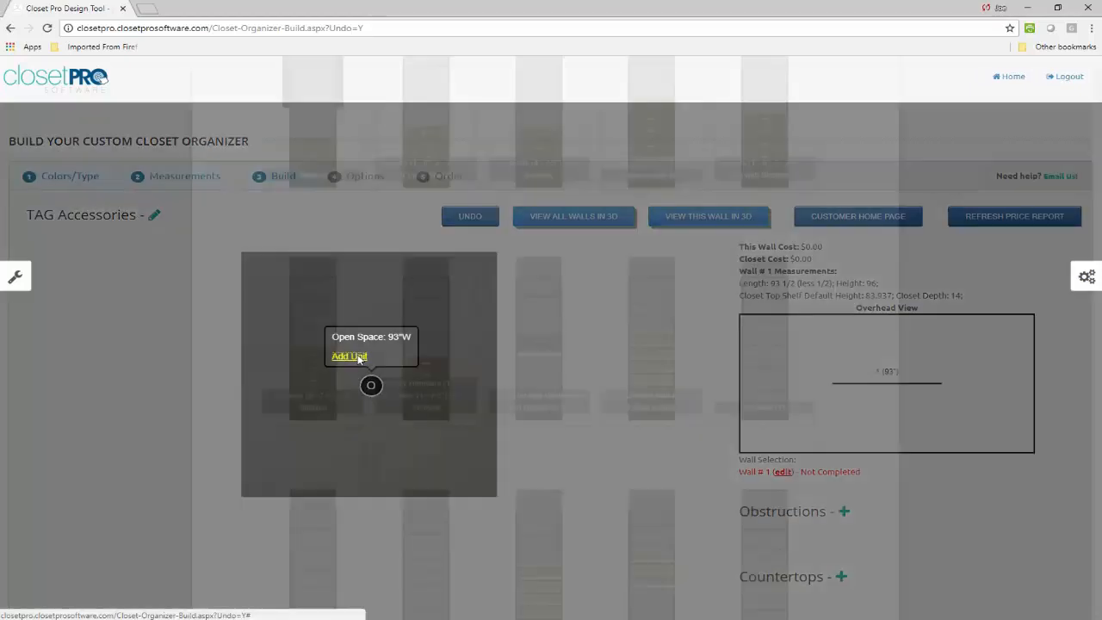
left_click(347, 355)
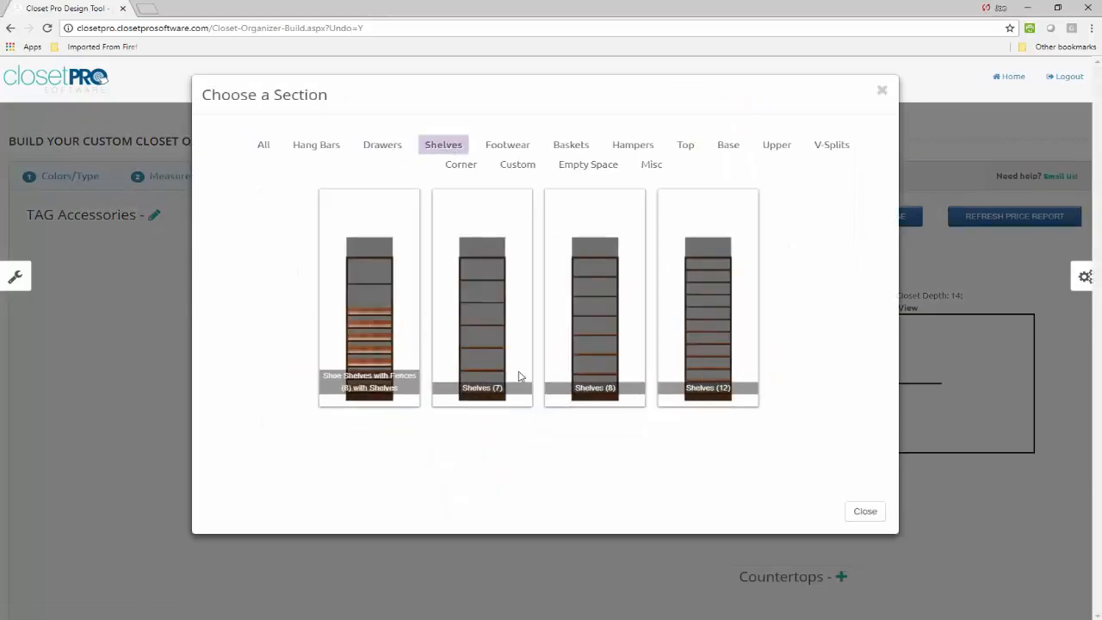
left_click(865, 510)
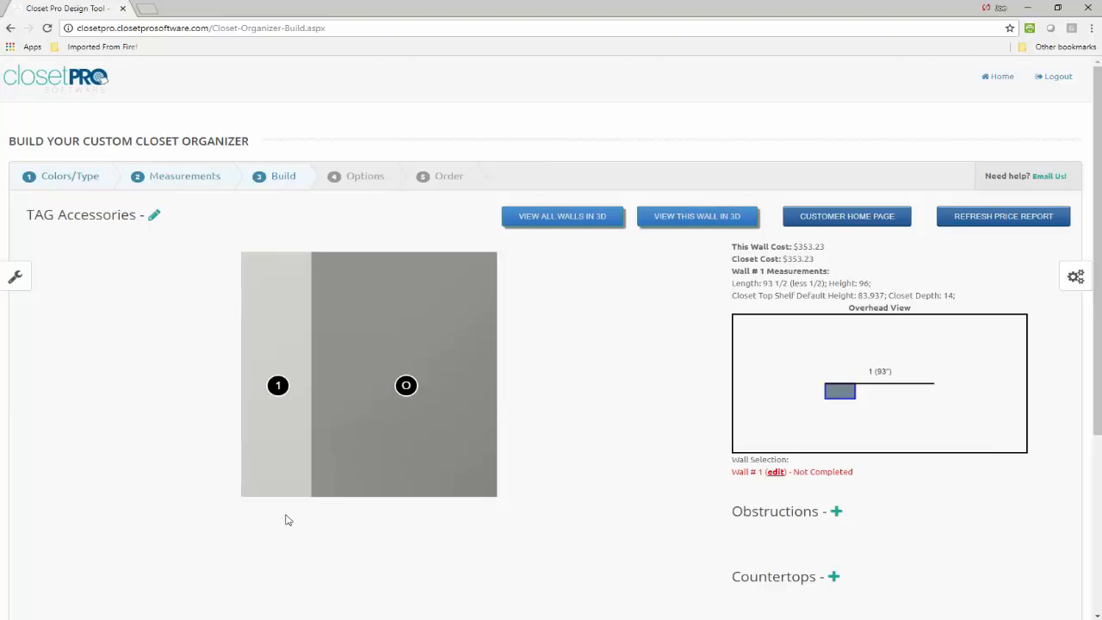
Step: Enter the custom layout editor for unit 1, the 24-inch seven-shelf unit, via Edit Unit > Customize Unit
left_click(277, 386)
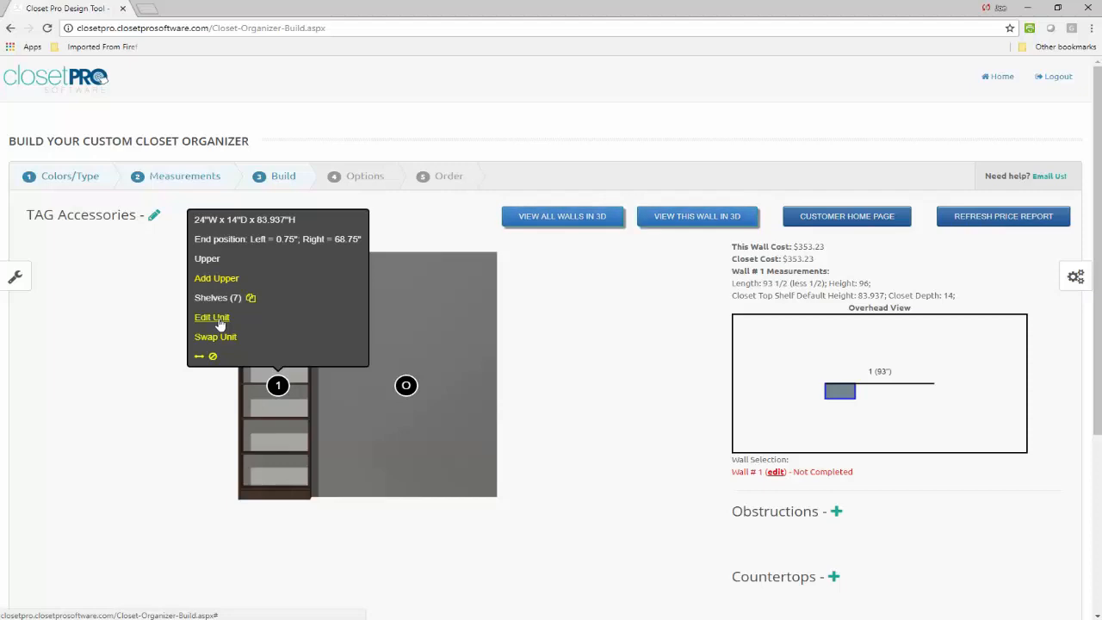
left_click(212, 317)
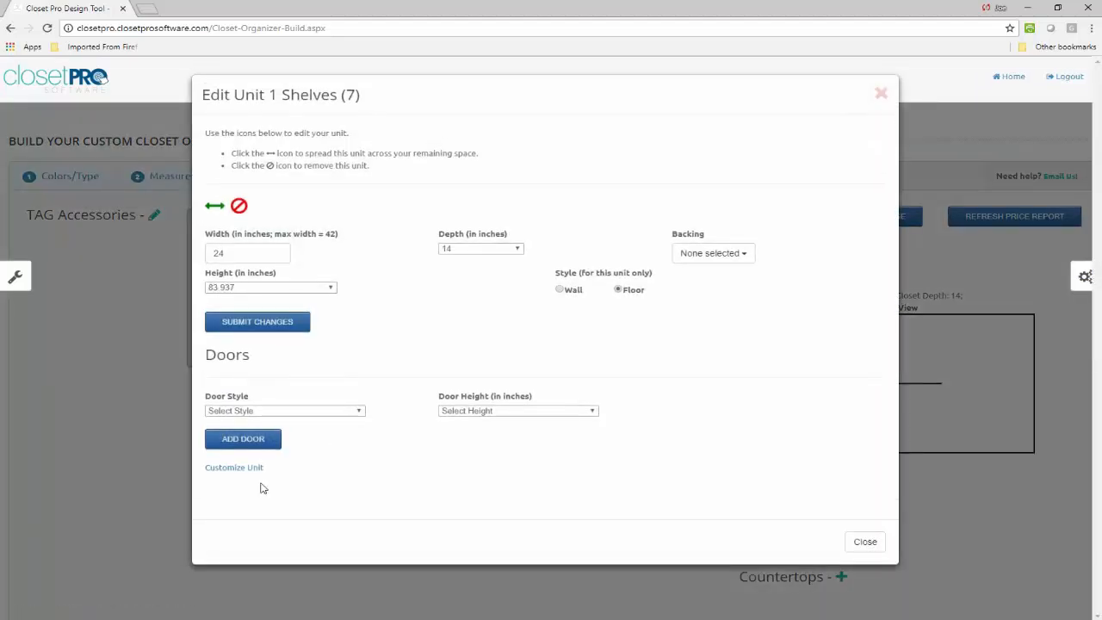
left_click(234, 466)
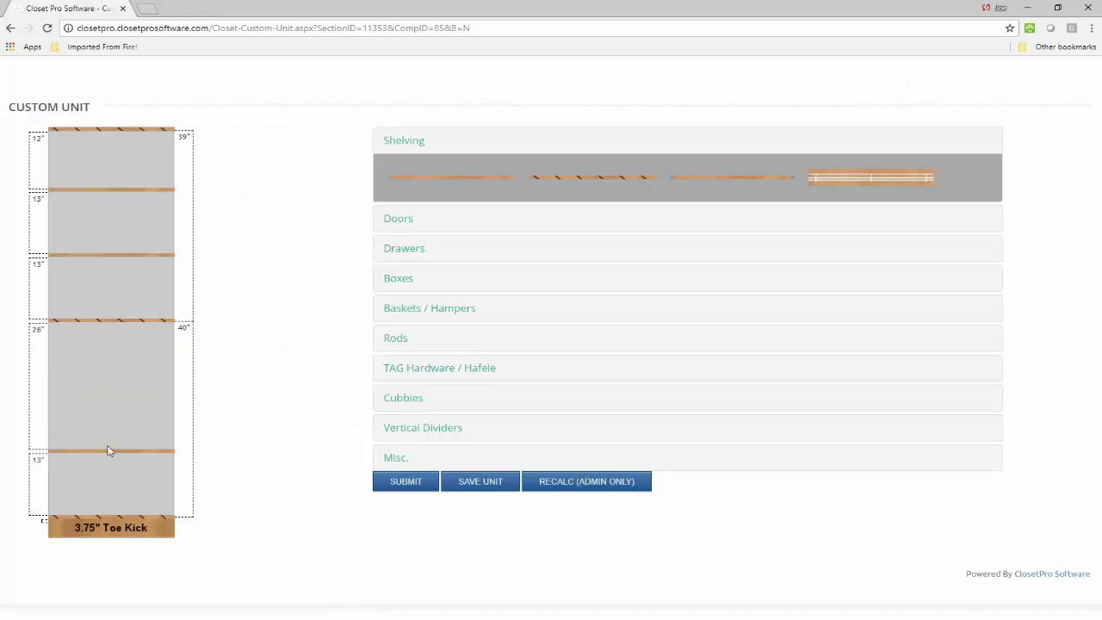
Step: Remove unit 1's bottom shelf for a 40-inch lower opening and expand the TAG Hardware / Hafele accessories
left_click(110, 452)
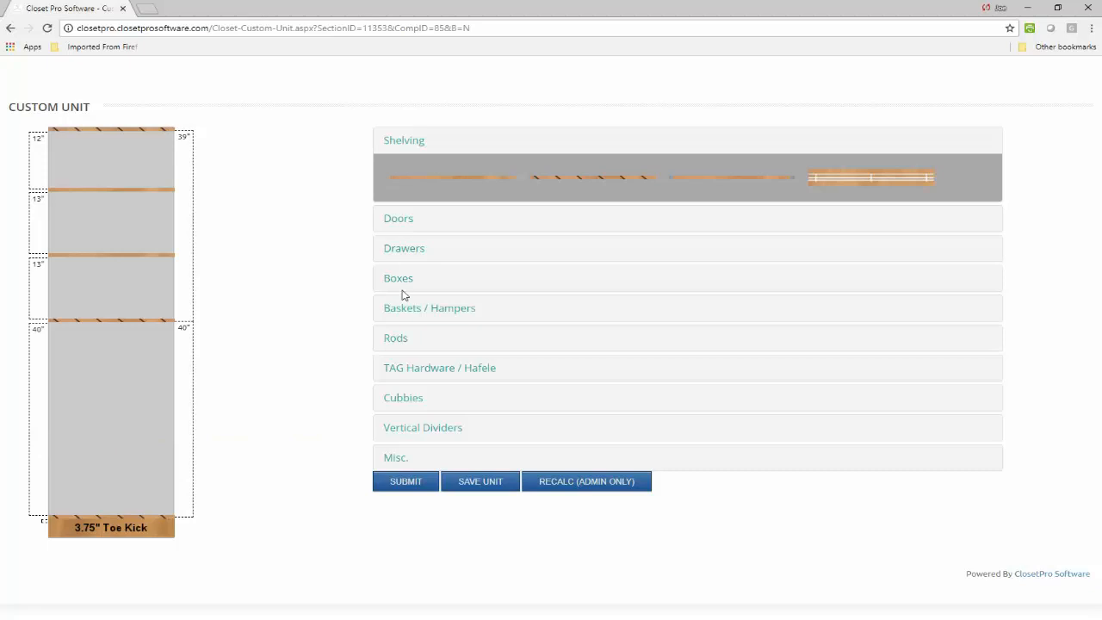
mouse_move(403, 387)
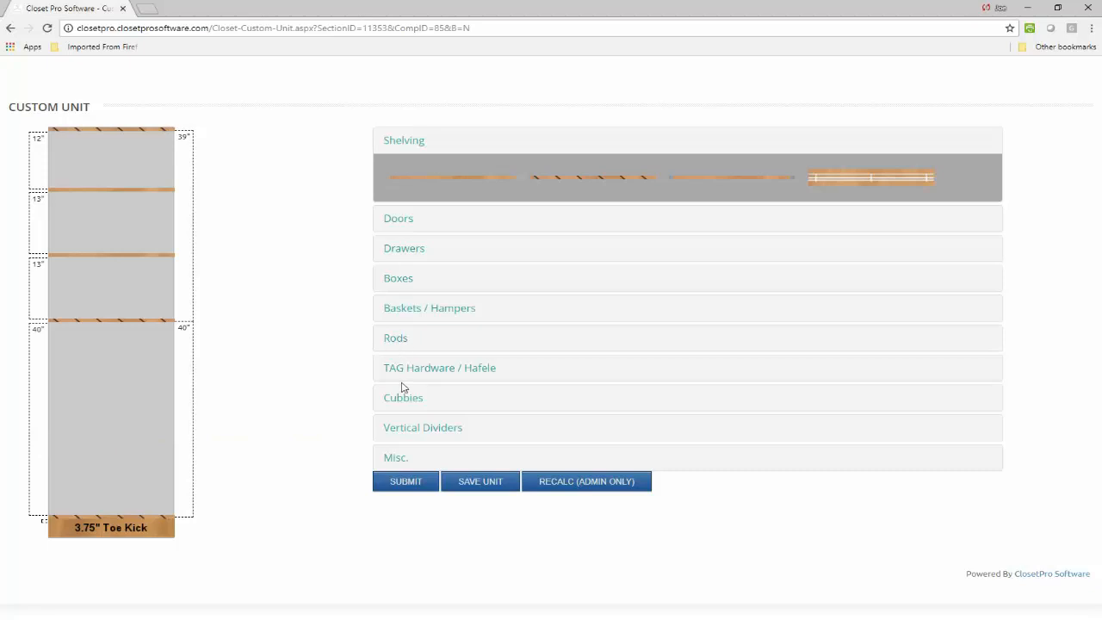
left_click(440, 369)
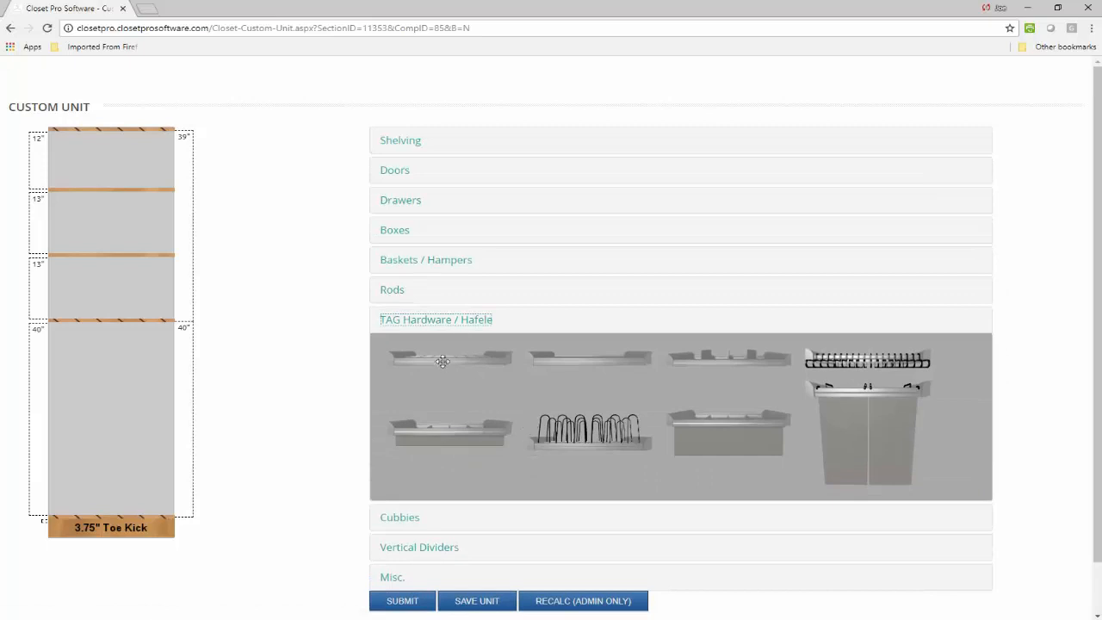
mouse_move(447, 357)
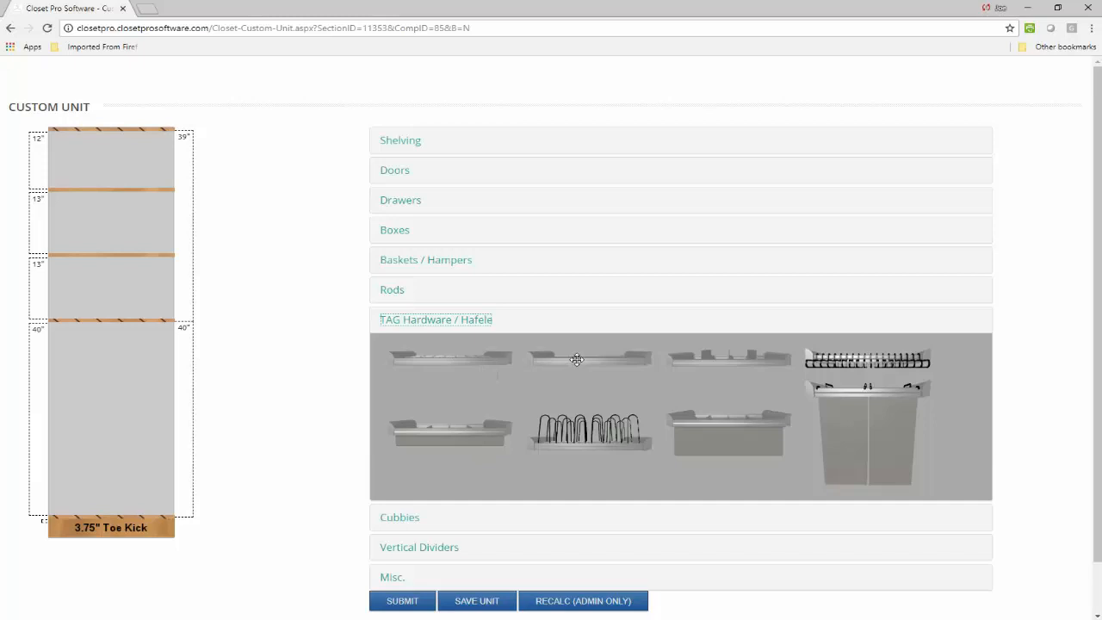
mouse_move(723, 360)
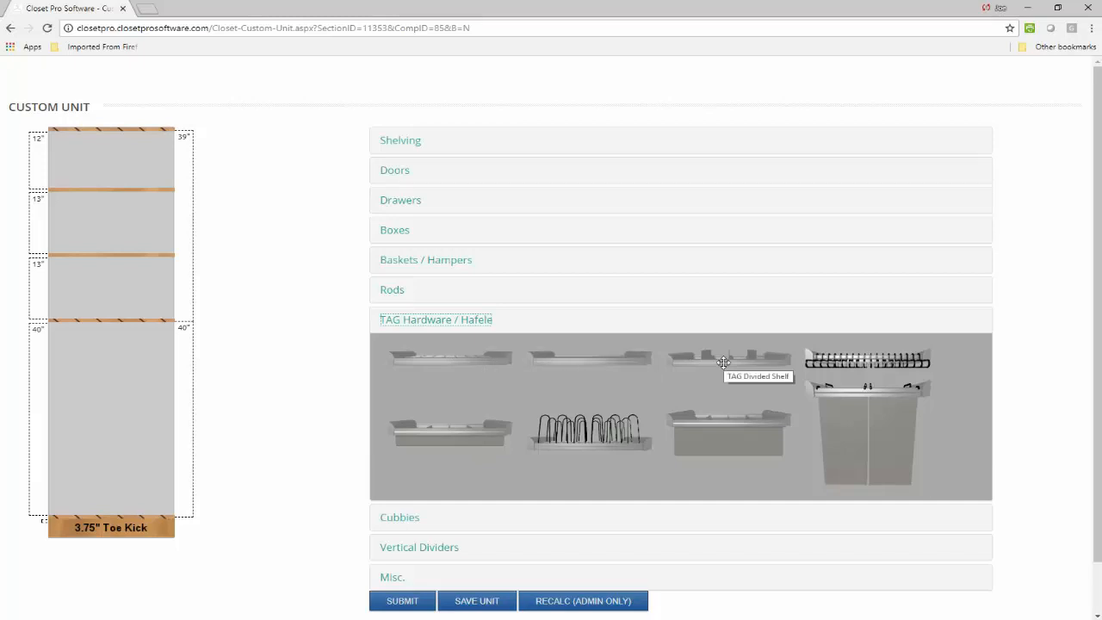
mouse_move(592, 436)
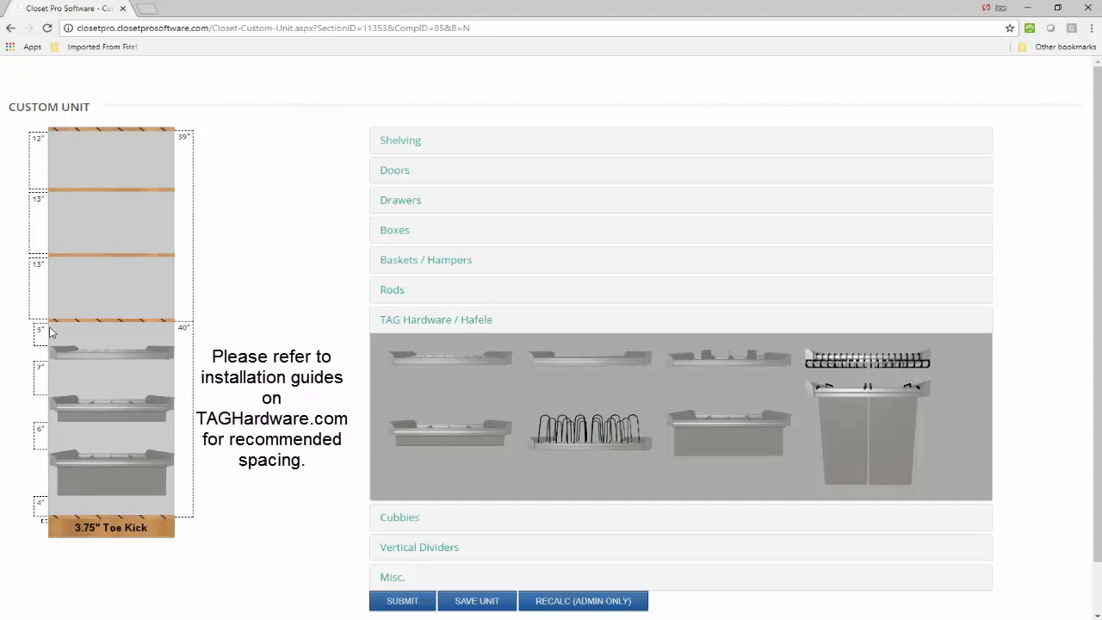
mouse_move(55, 348)
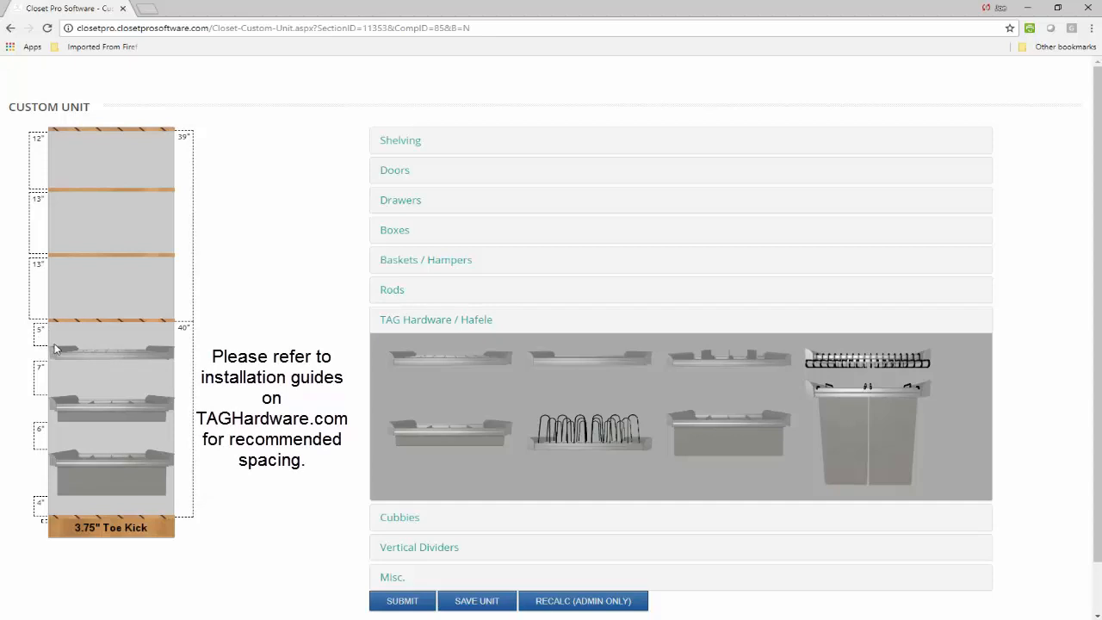
mouse_move(76, 438)
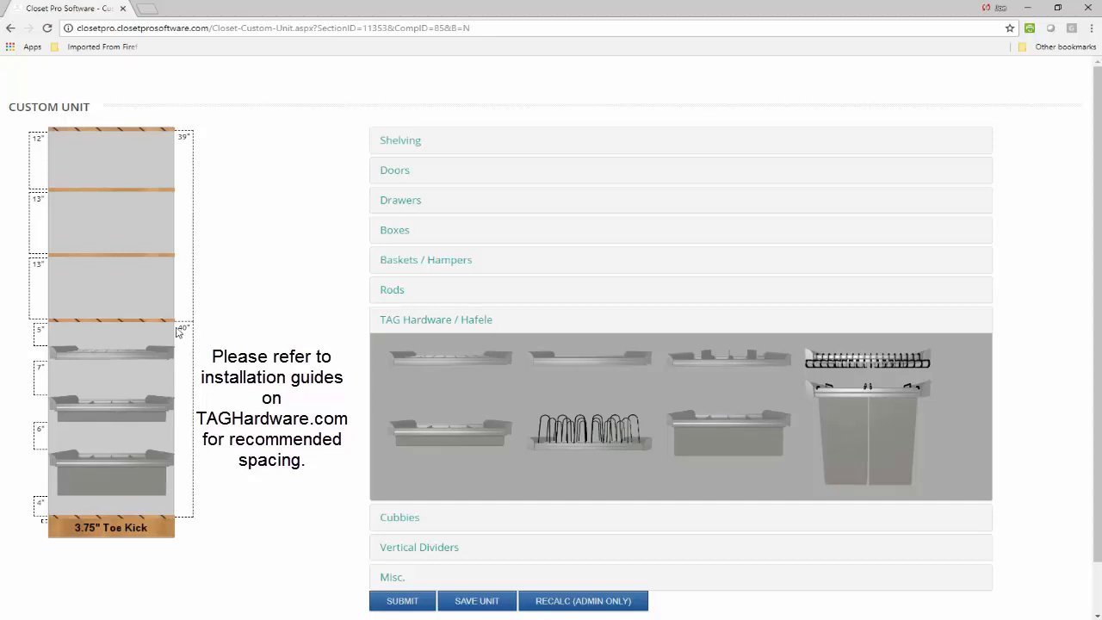
mouse_move(217, 278)
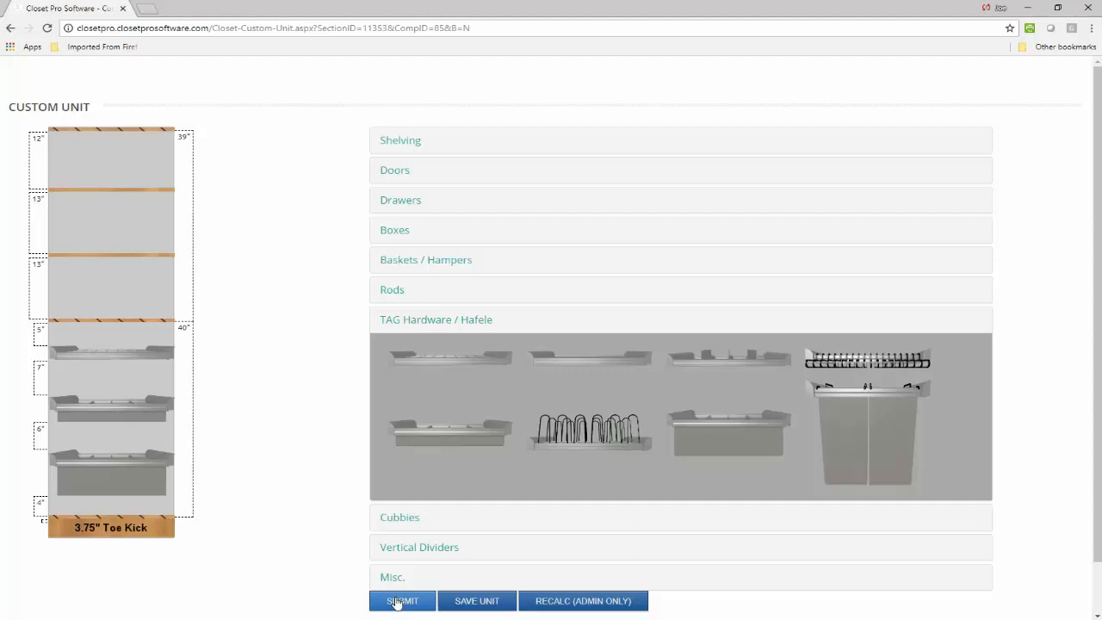
Step: Submit unit 1 with its three TAG accessories ($965.27) and bring up options for the remaining open space
left_click(403, 601)
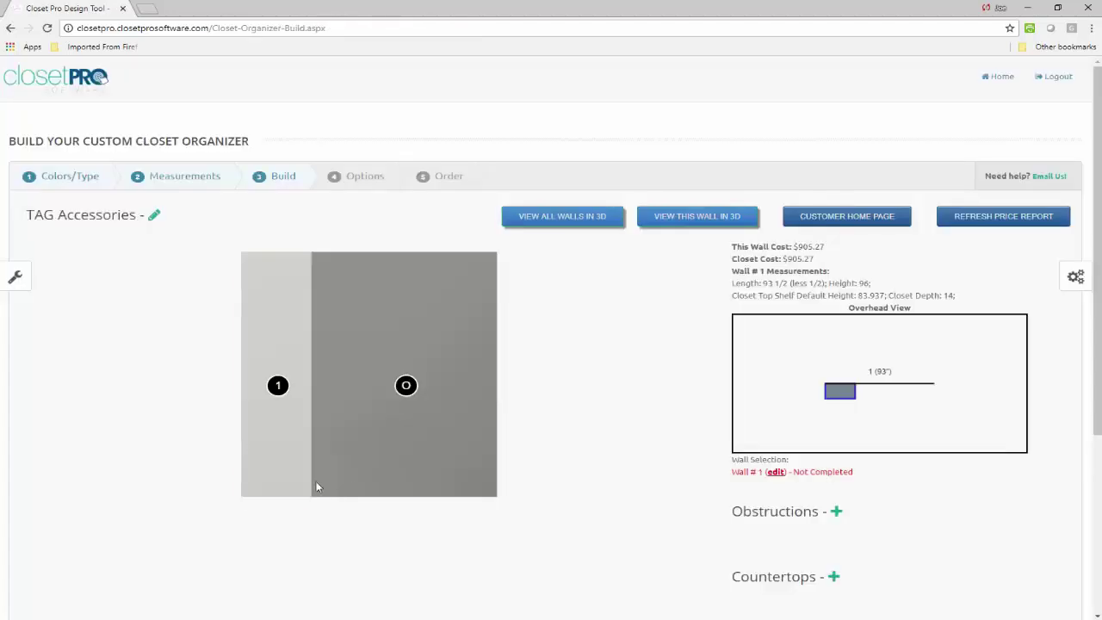
left_click(277, 386)
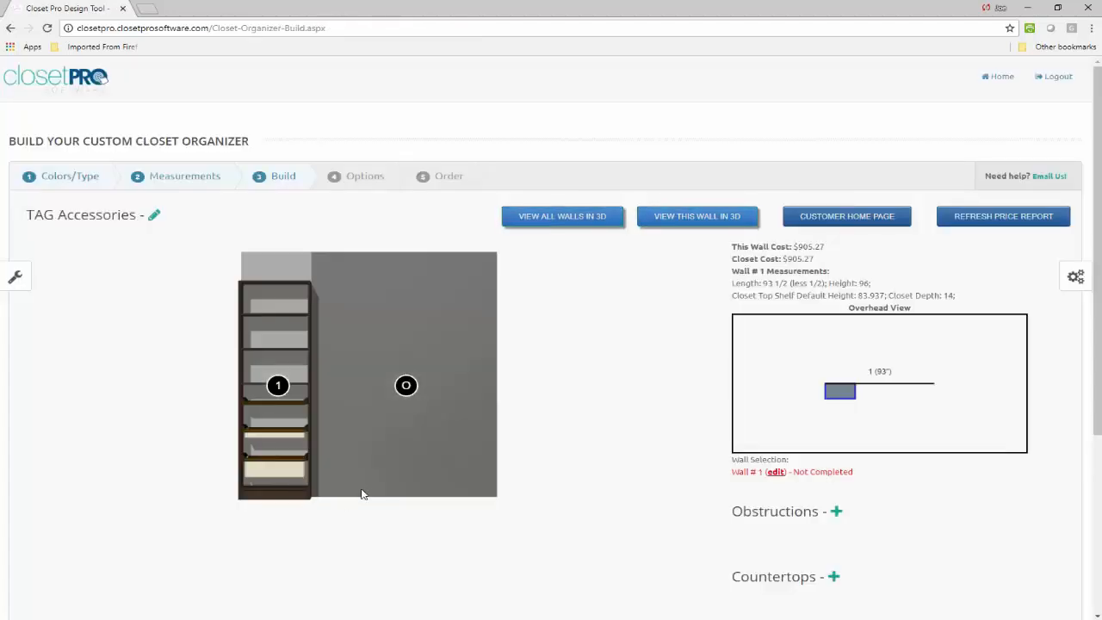
left_click(406, 386)
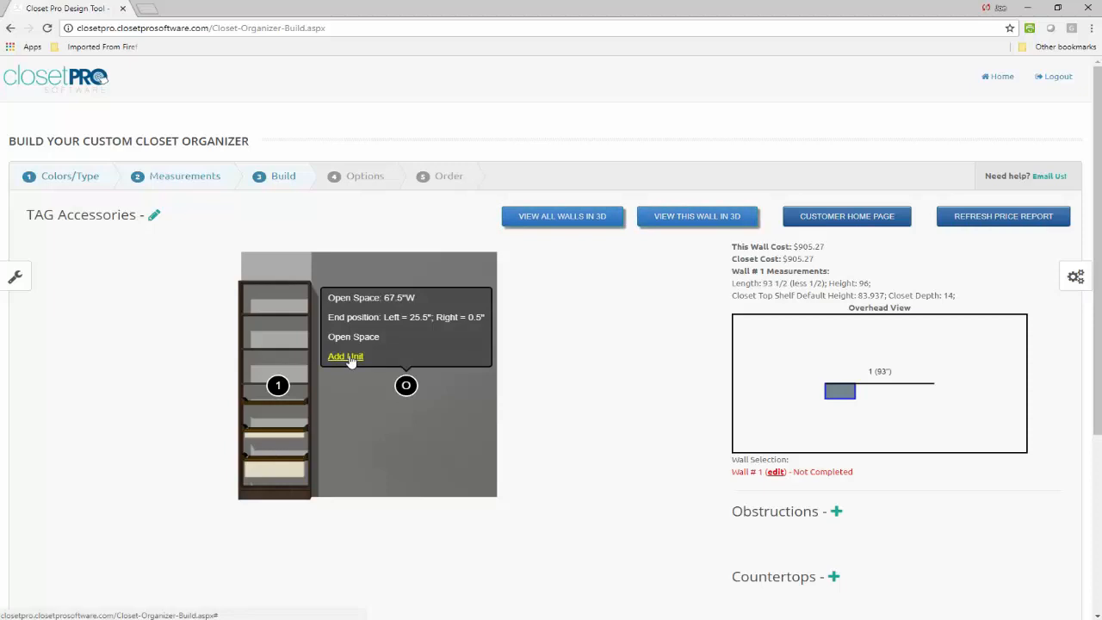
Step: Add a second Shelves (7) unit at 27 inches wide beside unit 1, cost $1,198.34, and reopen its Edit Unit dialog
left_click(345, 354)
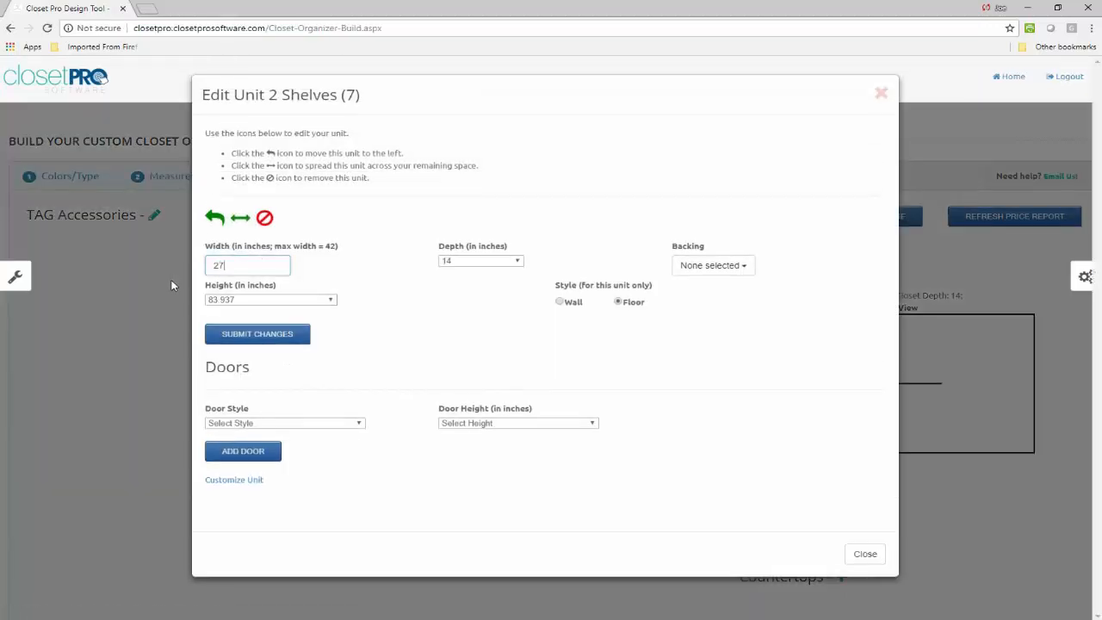
mouse_move(265, 343)
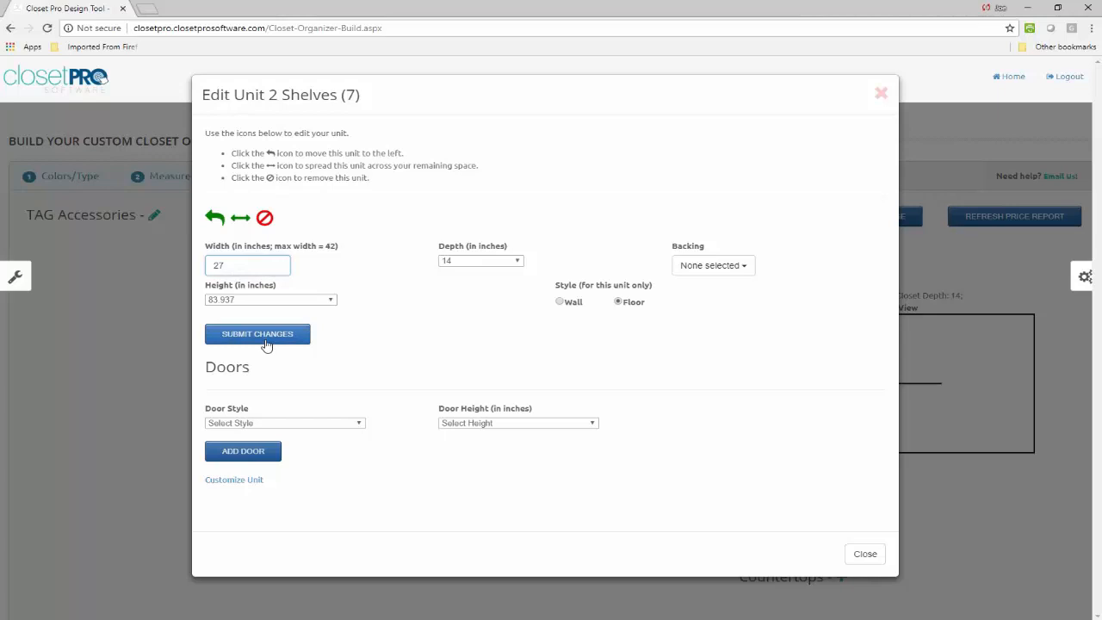
left_click(257, 334)
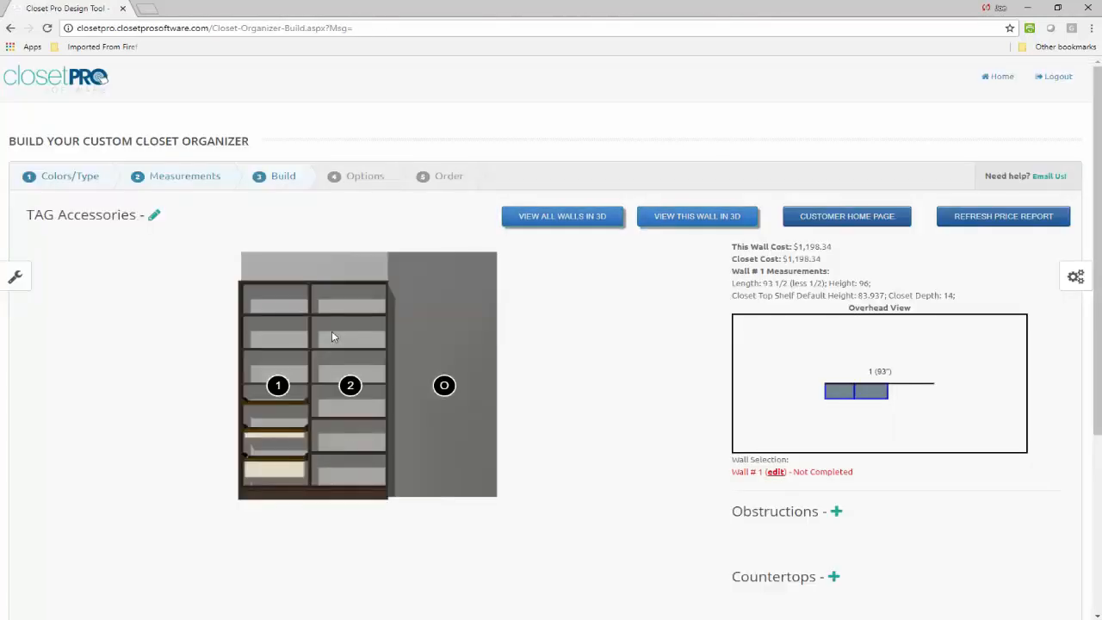
left_click(349, 385)
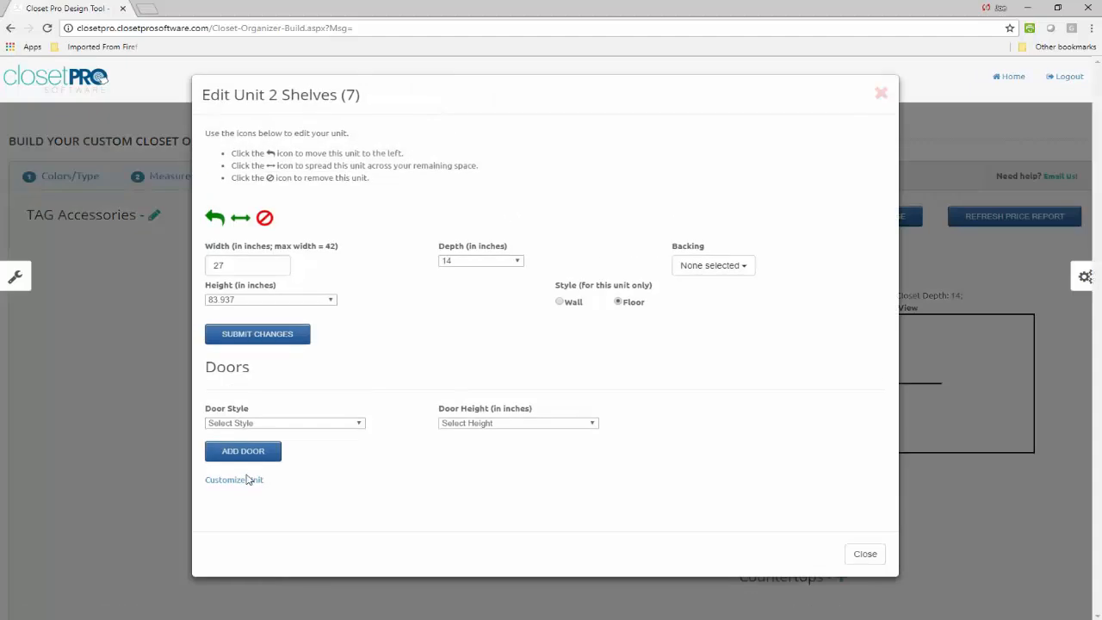
Step: Enter unit 2's Customize Unit page and expand the TAG Hardware / Hafele accessory section
left_click(234, 478)
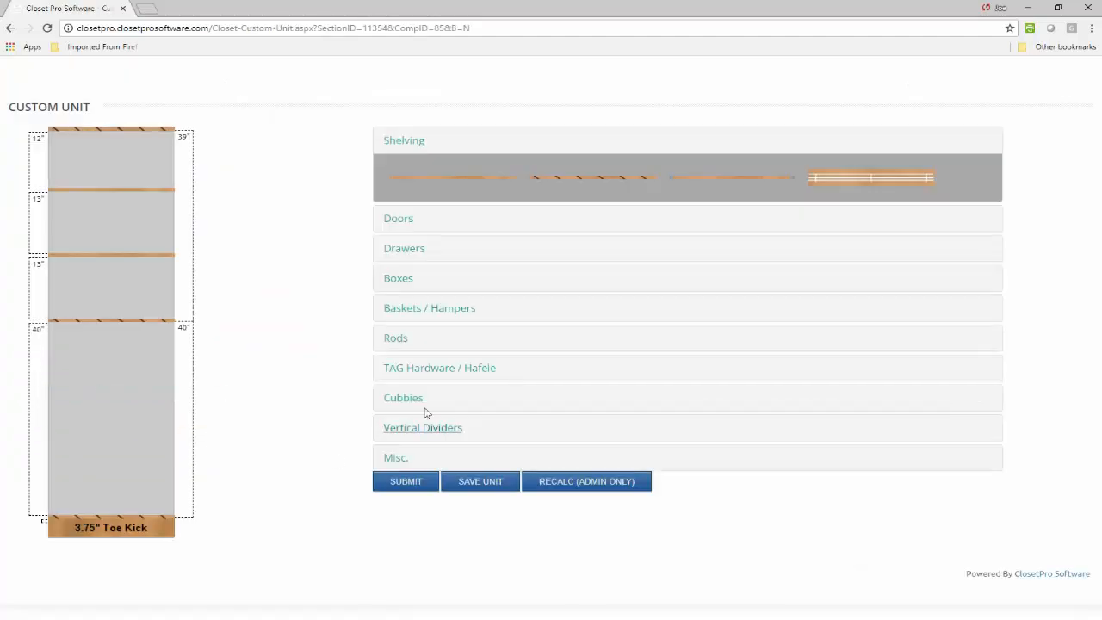
left_click(439, 369)
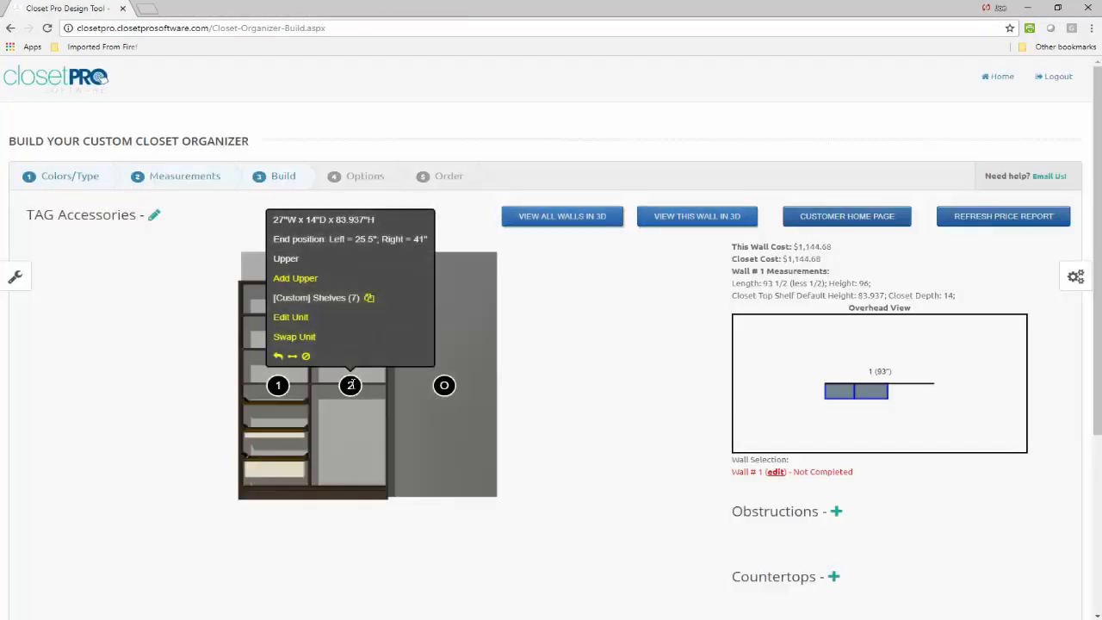
Step: Widen unit 2 to 30 inches, then return to its custom layout editor showing the TAG Hardware accessories
left_click(289, 317)
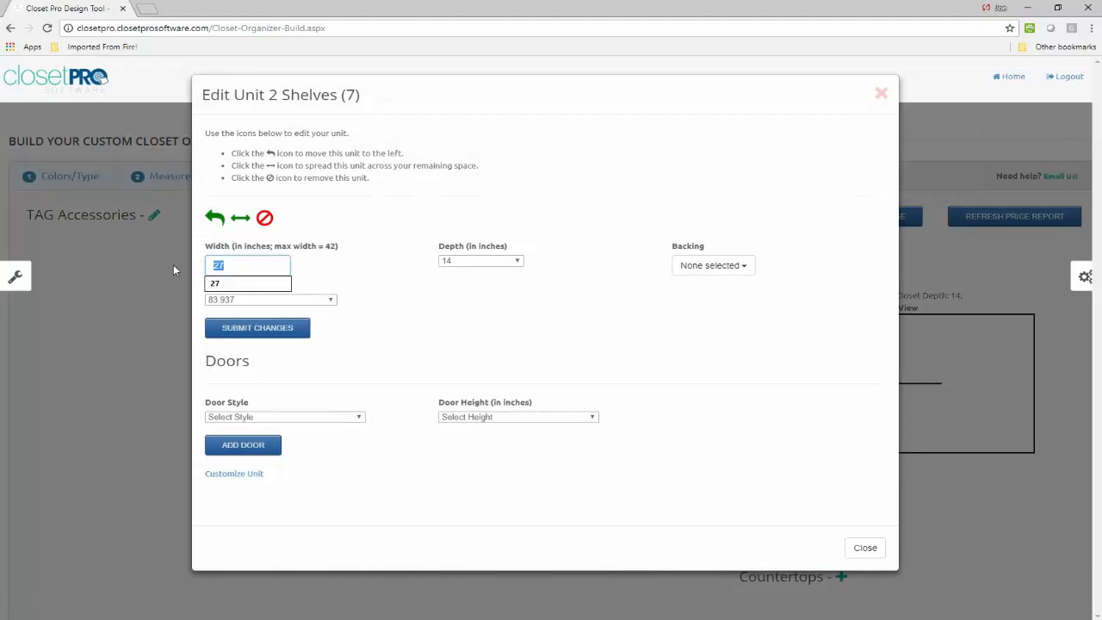
left_click(256, 327)
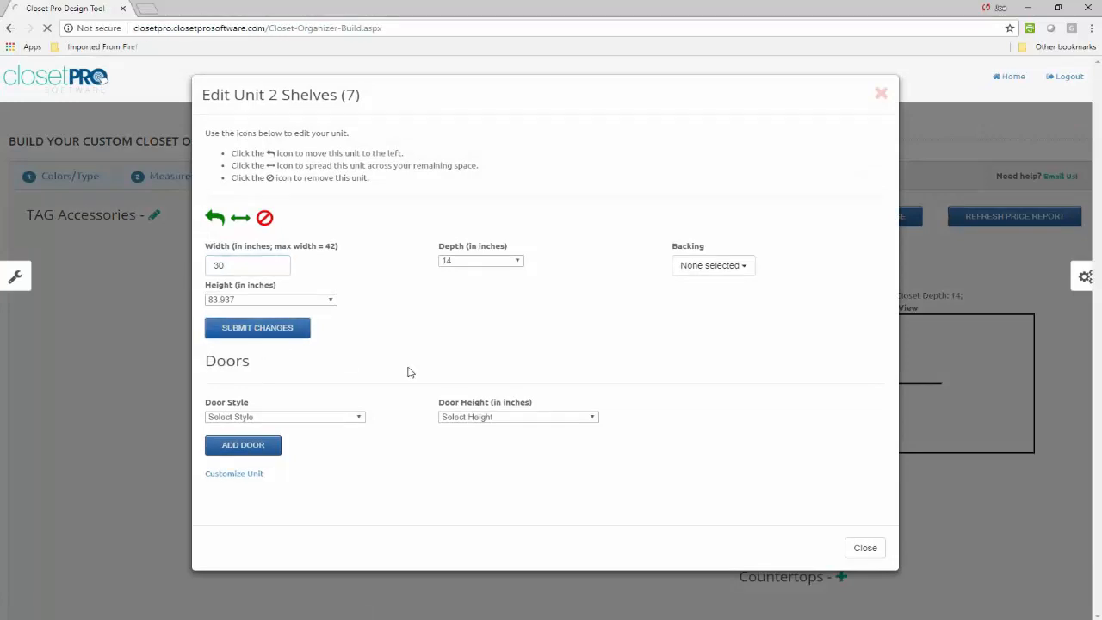
left_click(257, 327)
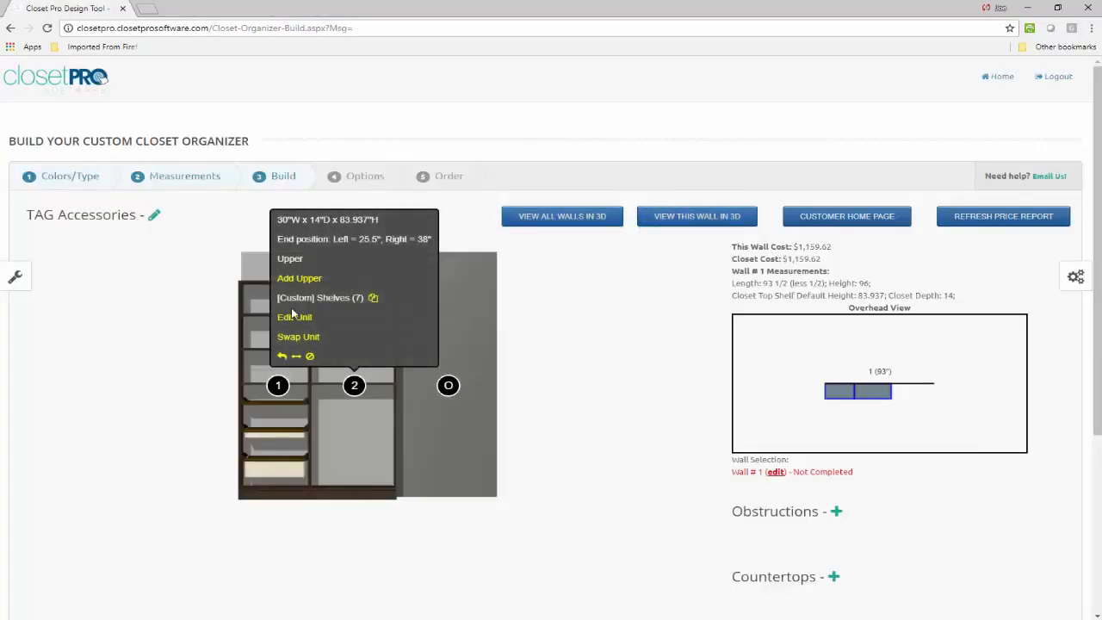
left_click(294, 317)
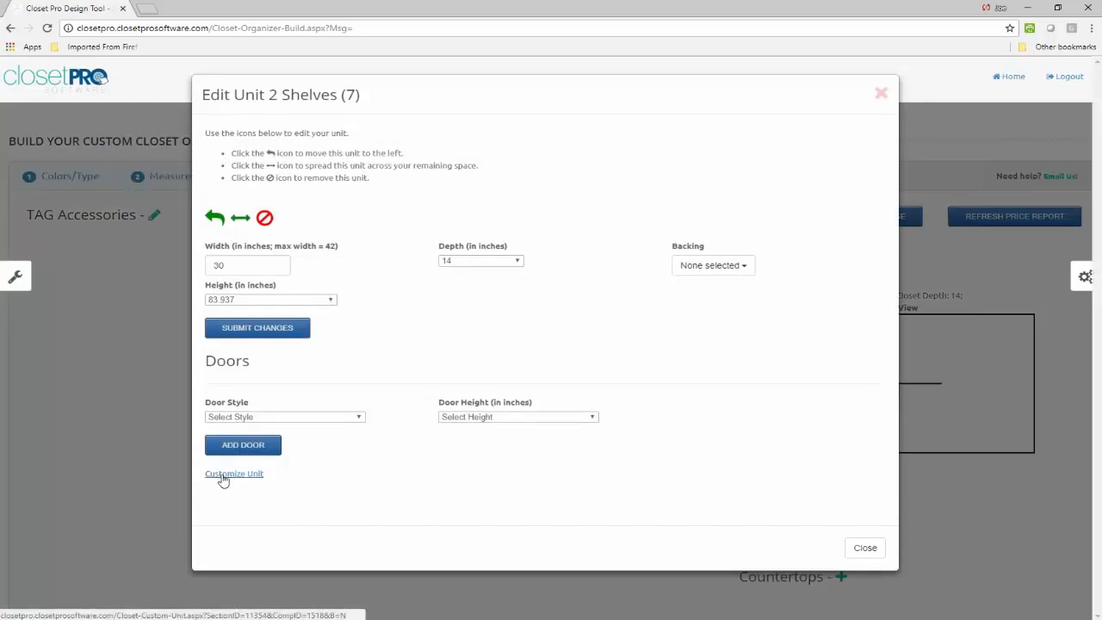
left_click(234, 473)
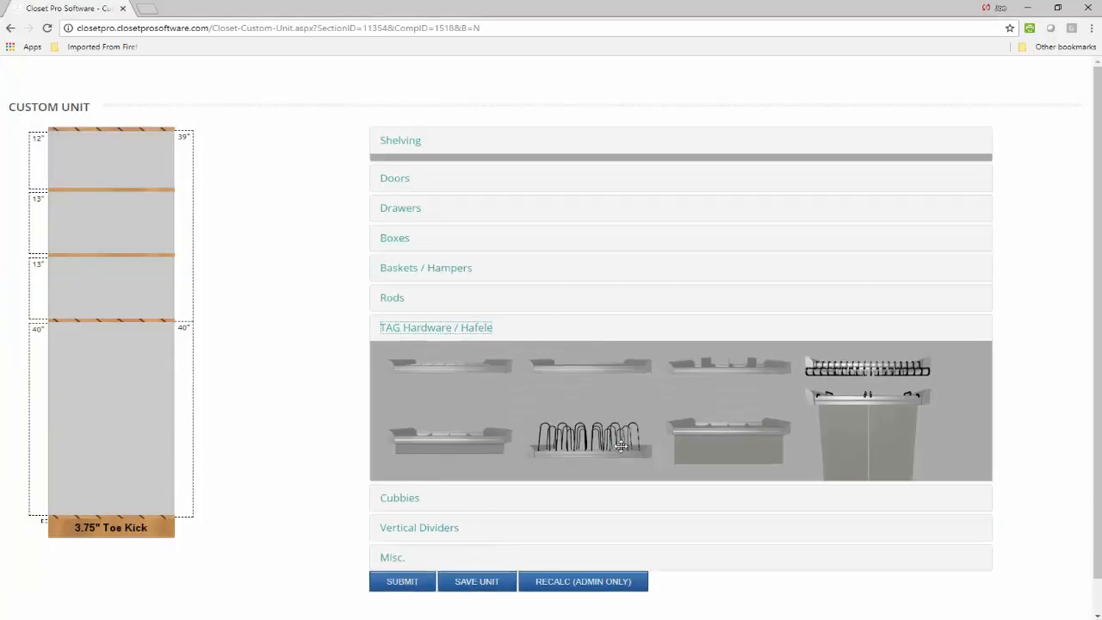
Step: Add a double-door organizer and a pull-out tray to unit 2, placing the tray above the organizer
left_click(866, 434)
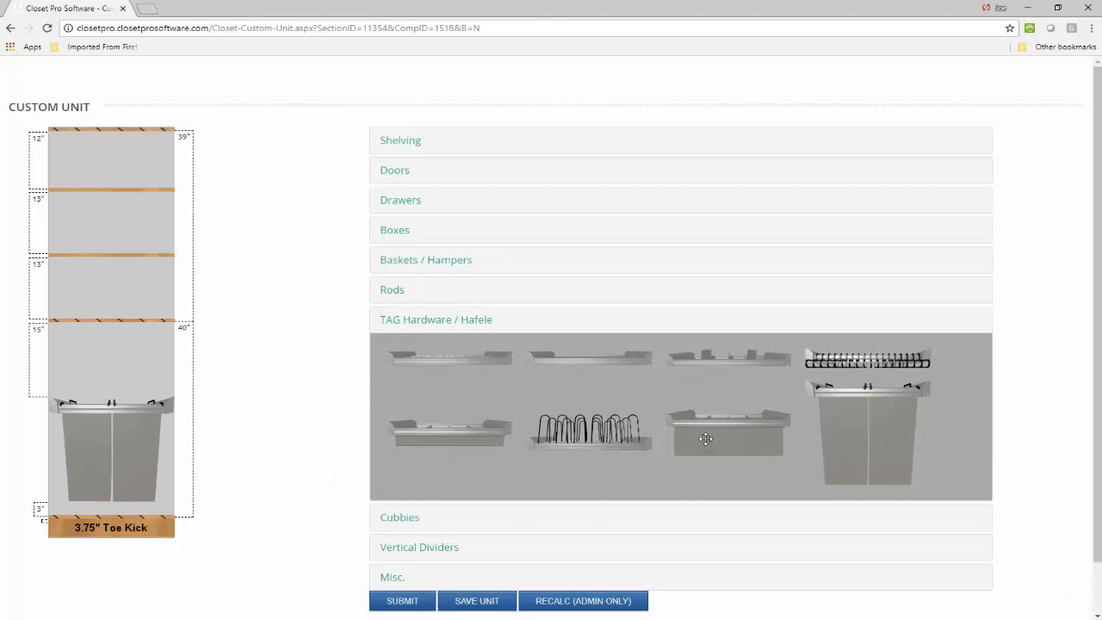
left_click(706, 439)
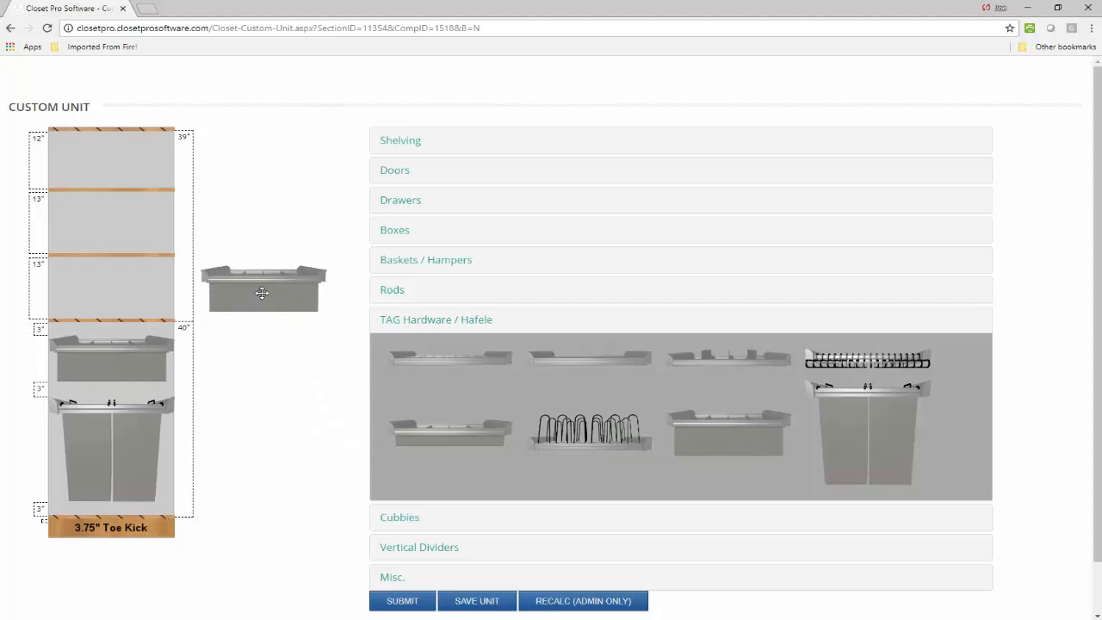
left_click_drag(262, 290, 145, 265)
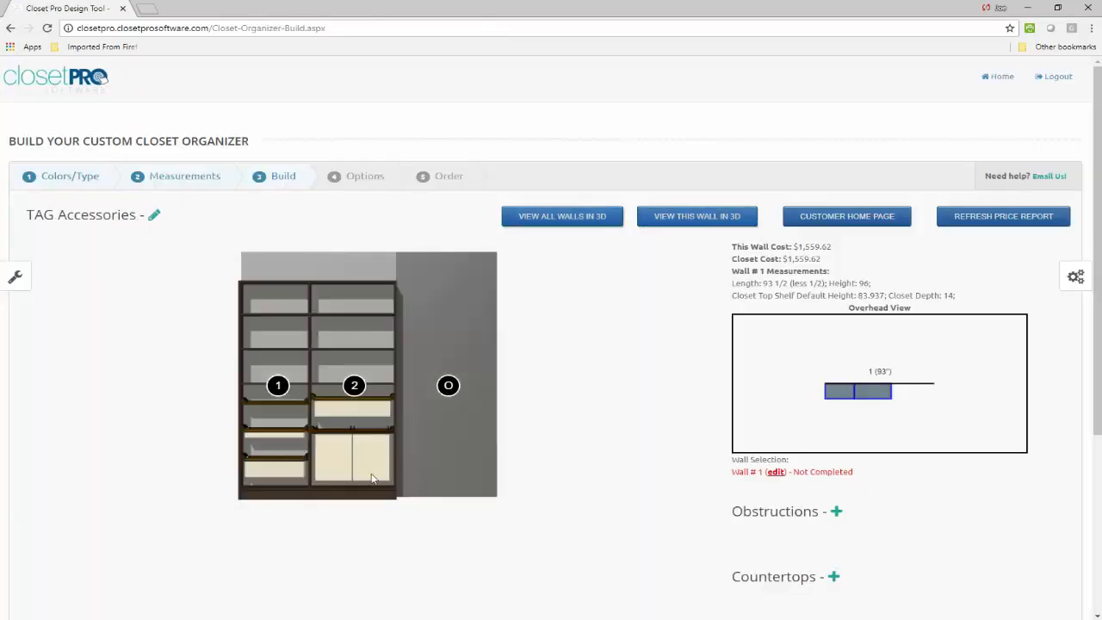
mouse_move(544, 233)
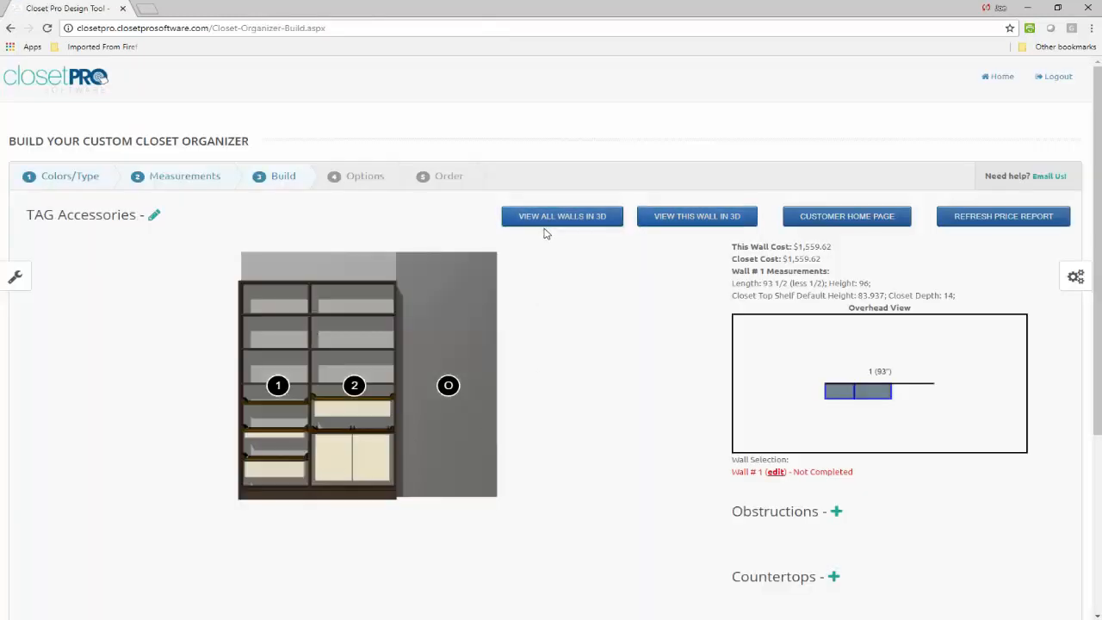
Step: Show the accessory-fitted closet wall in the 3D walk-in view with View All Walls in 3D
left_click(695, 217)
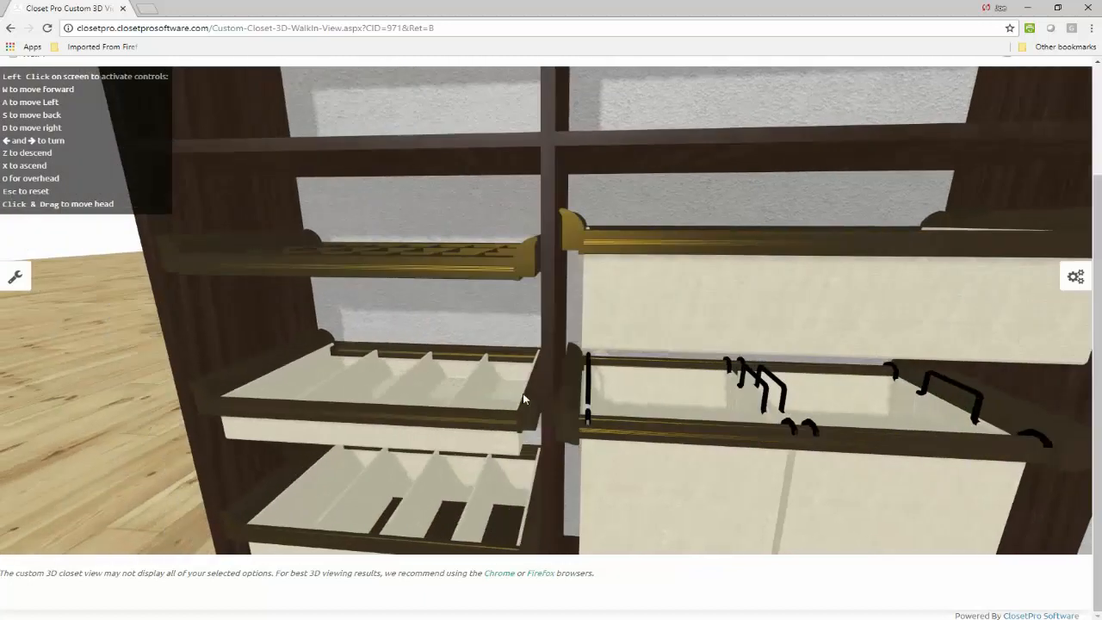
Step: Look around the drawers and organizers in 3D, then return to the closet build page
left_click_drag(520, 398, 564, 390)
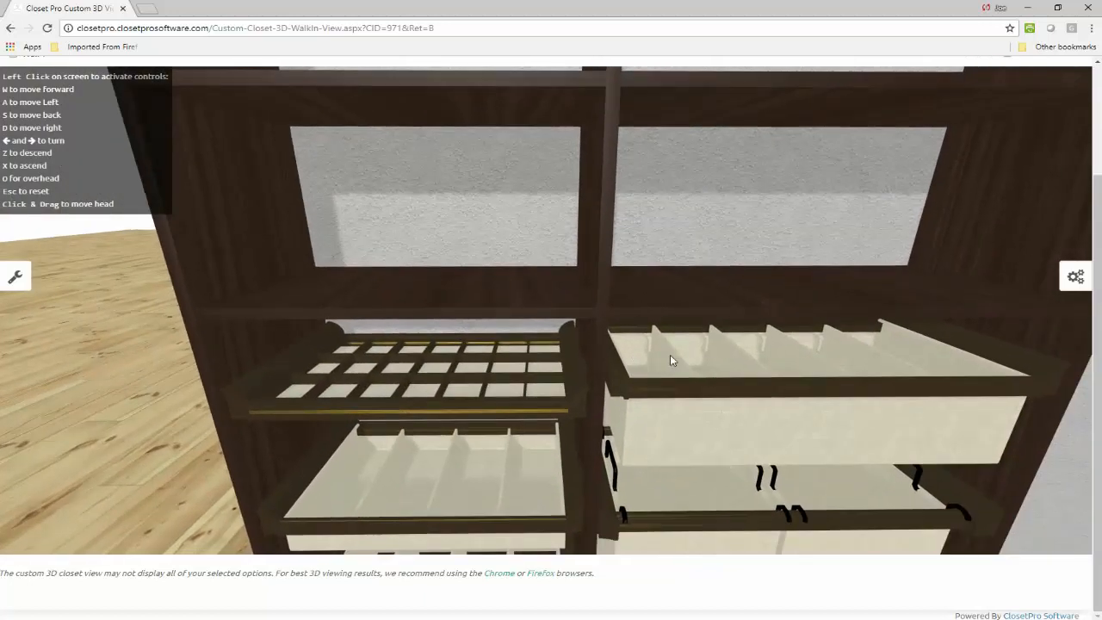
left_click(10, 28)
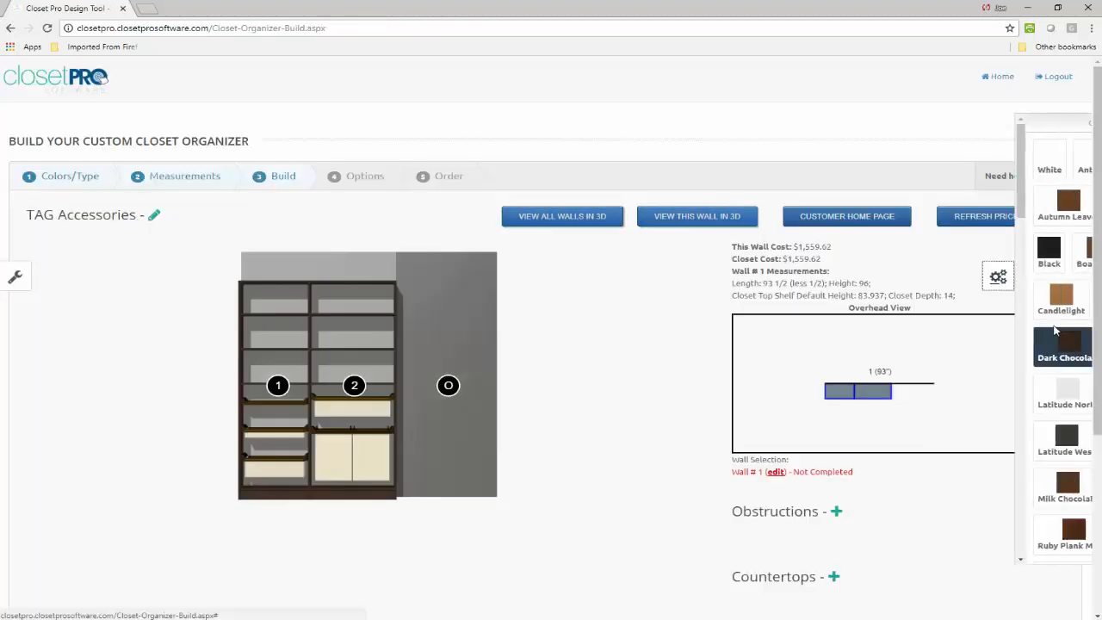
Step: Change the TAG Hardware / Hafele finish to Matte Nickel / Slate so the accessories turn grey
left_click(998, 276)
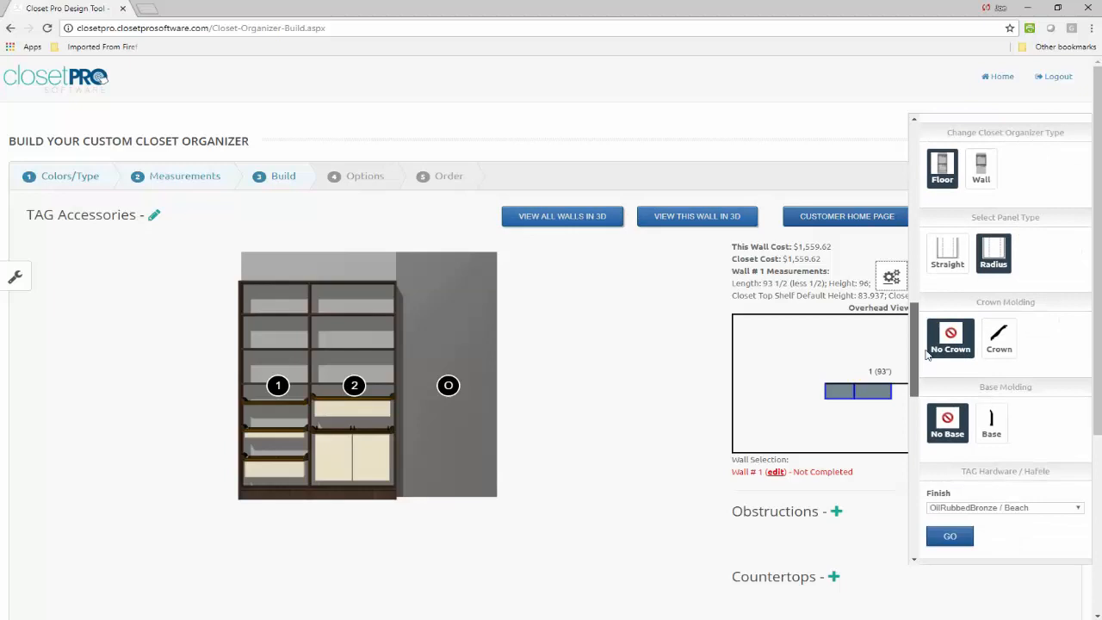
scroll("down", 3)
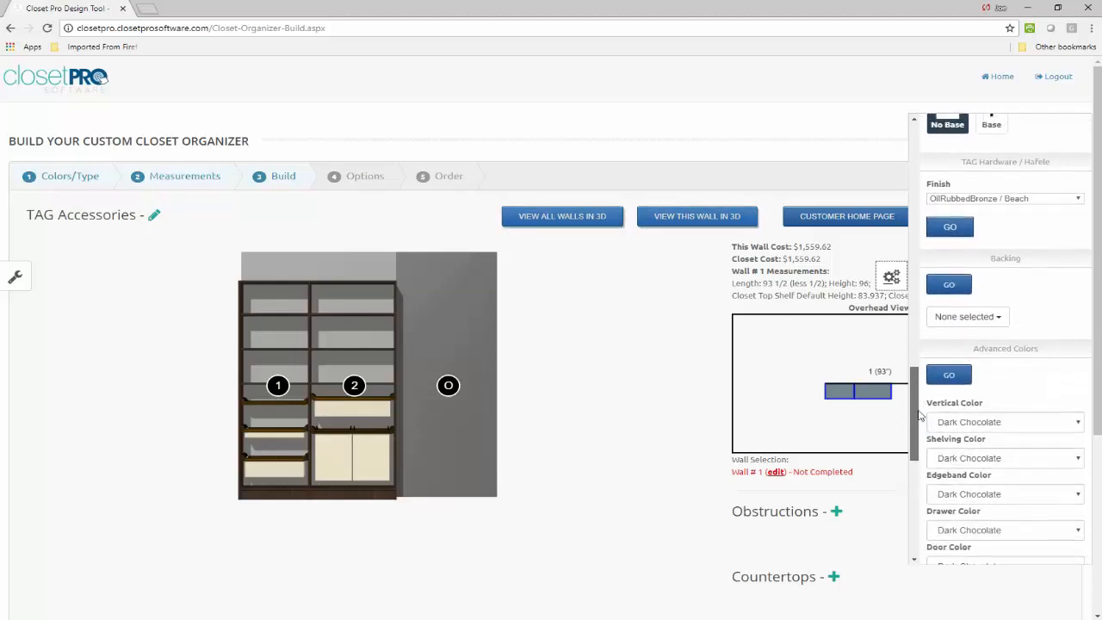
scroll("up", 3)
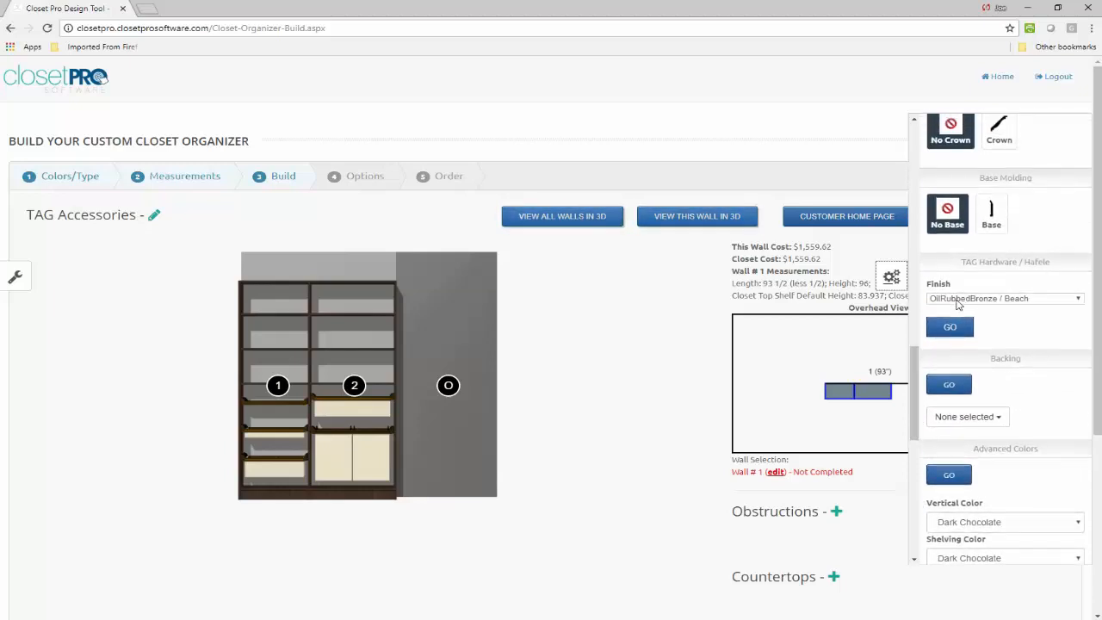
left_click(1006, 298)
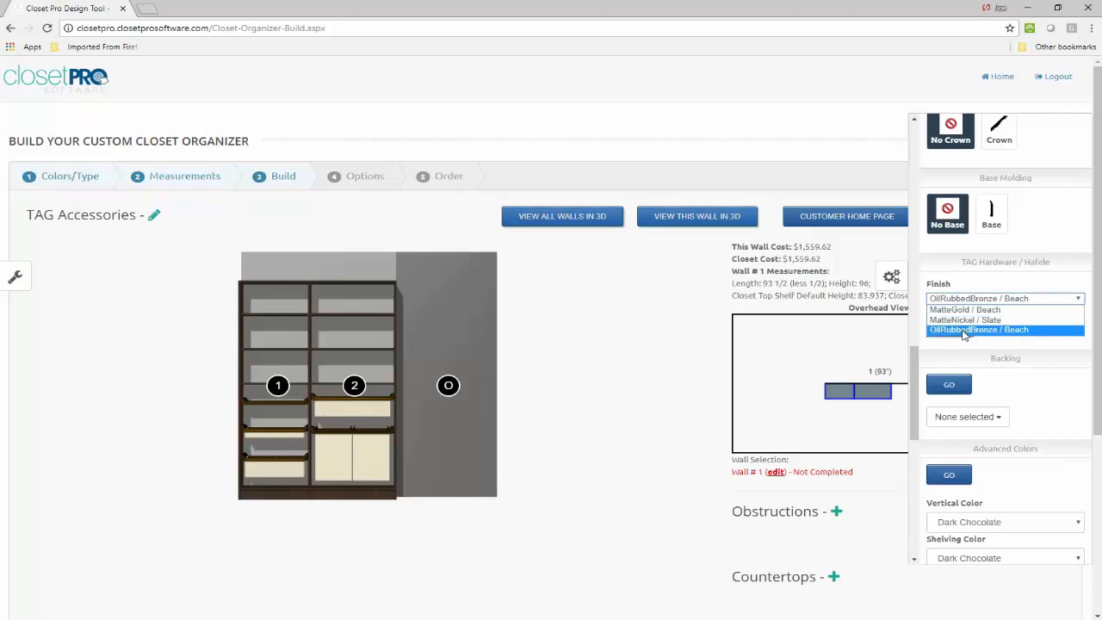
mouse_move(964, 319)
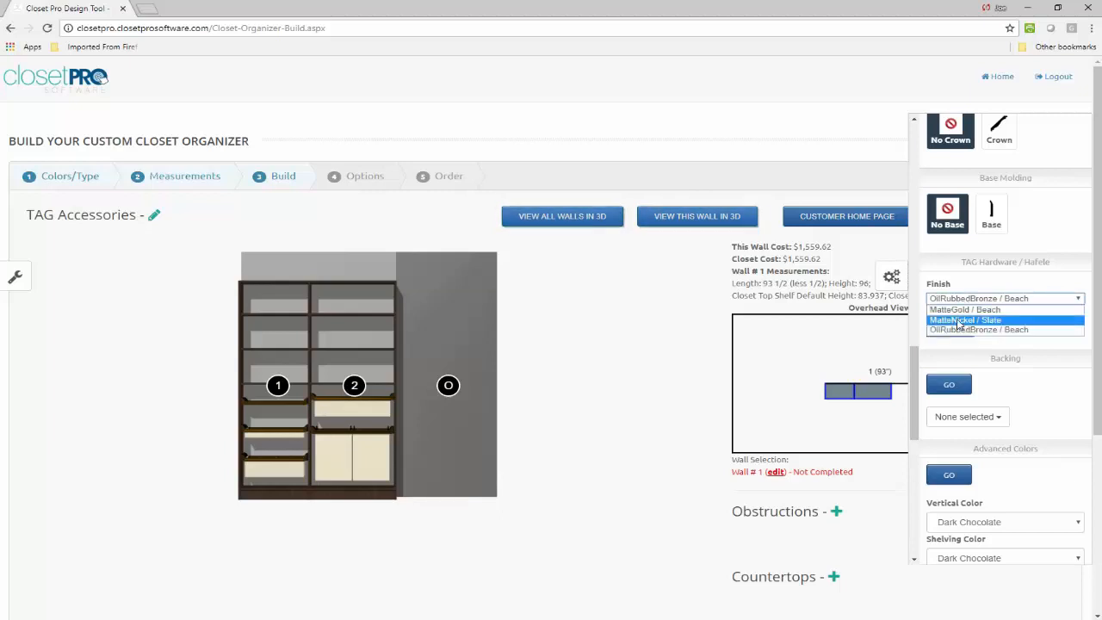
left_click(964, 318)
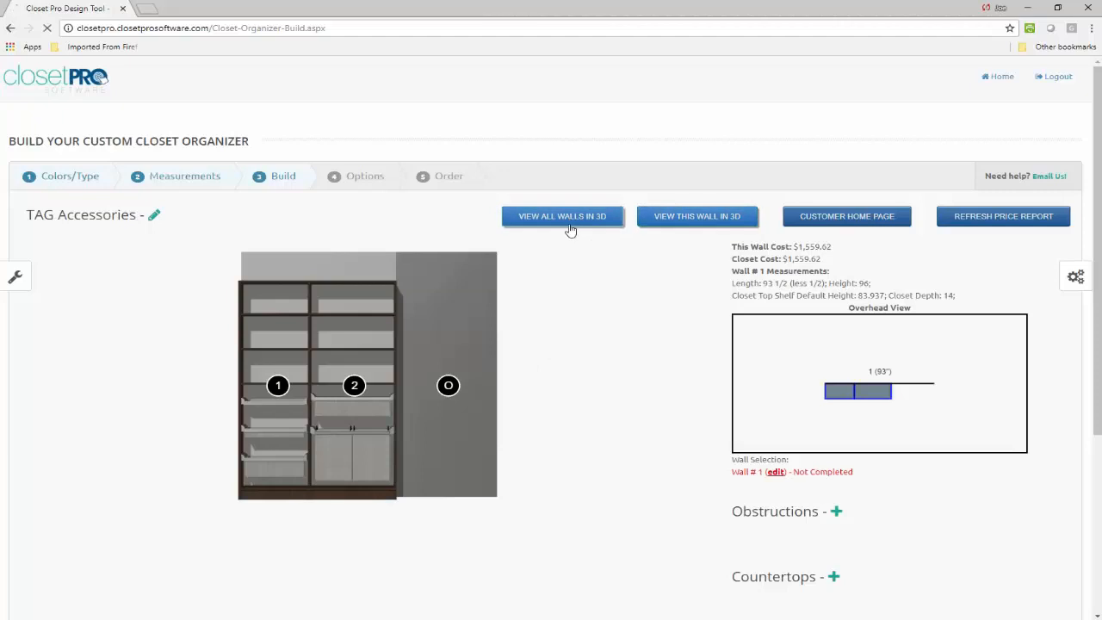
left_click(561, 217)
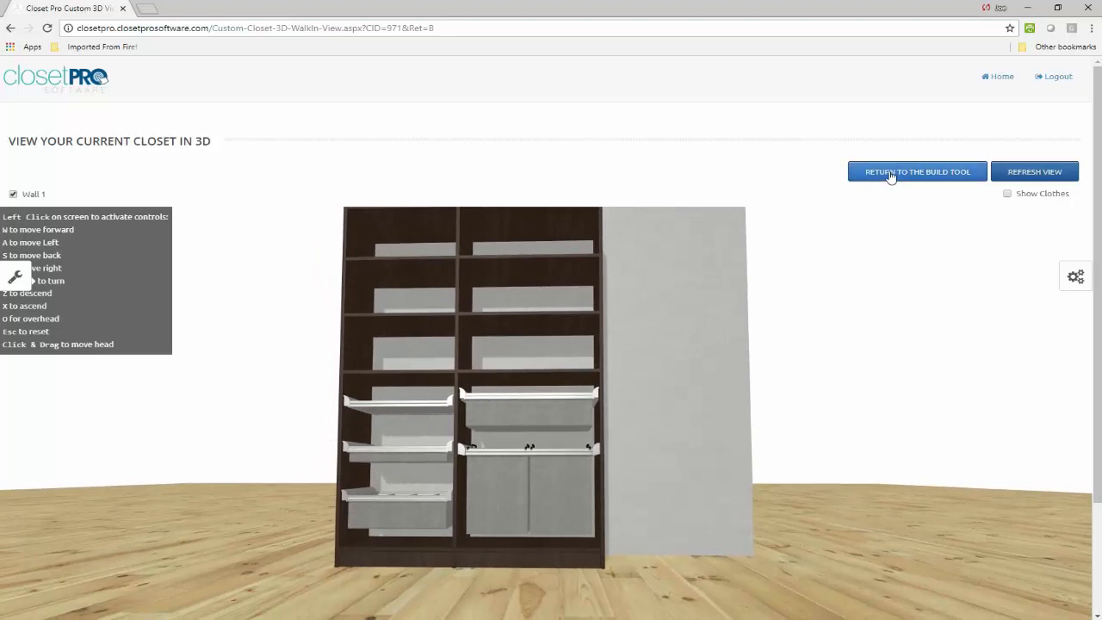
left_click(916, 172)
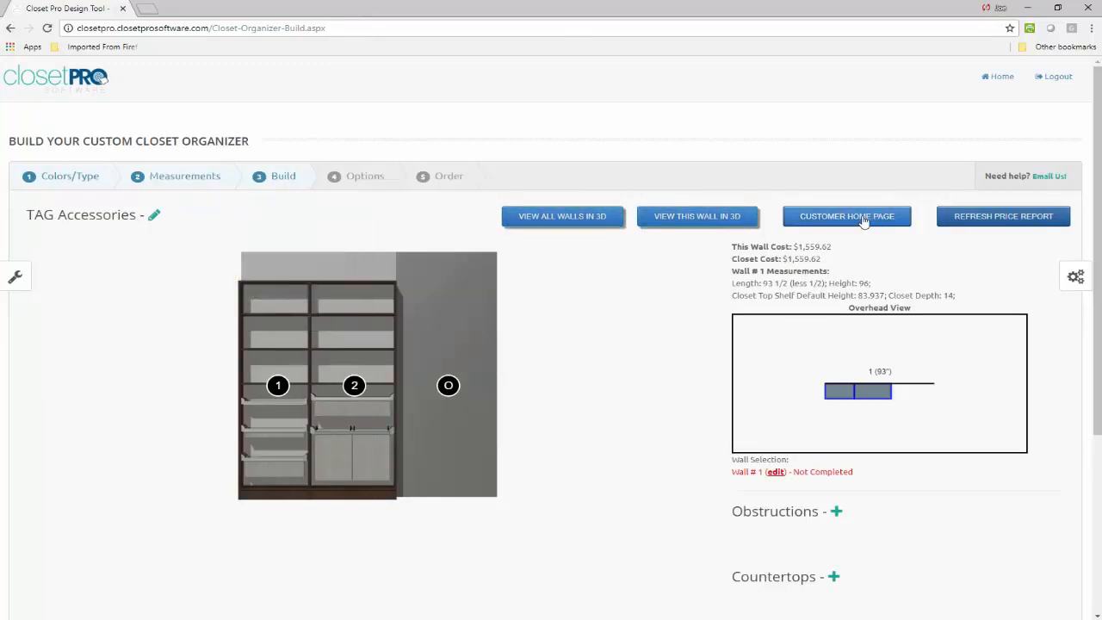
Step: Review the customer proposal's order options listing the Divided Drawer, Folding Station and Laundry Organizer
left_click(847, 217)
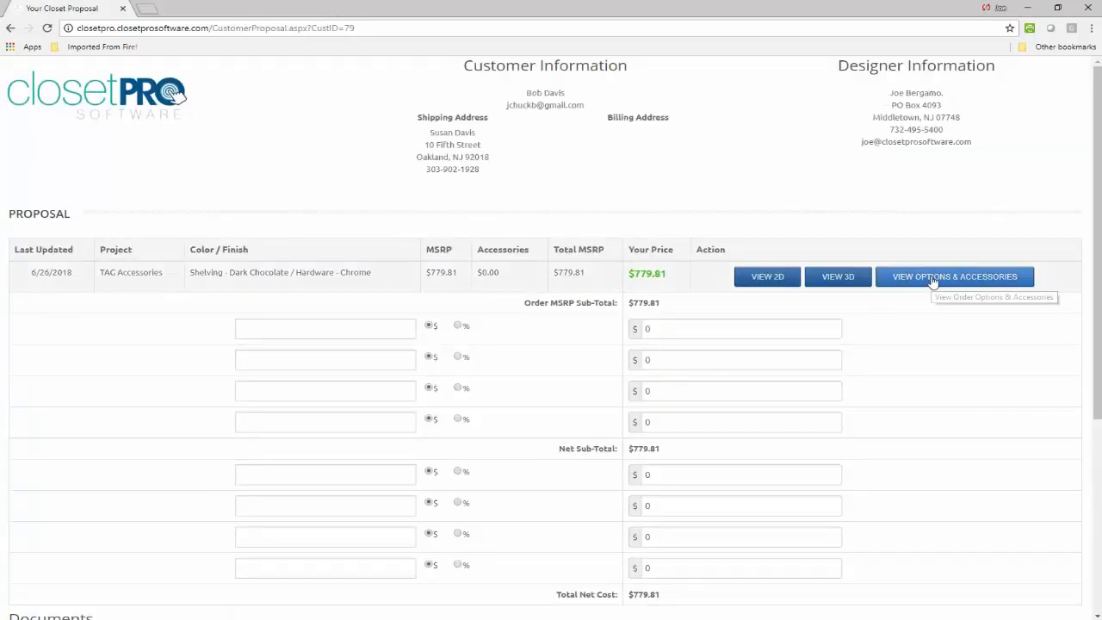
left_click(954, 275)
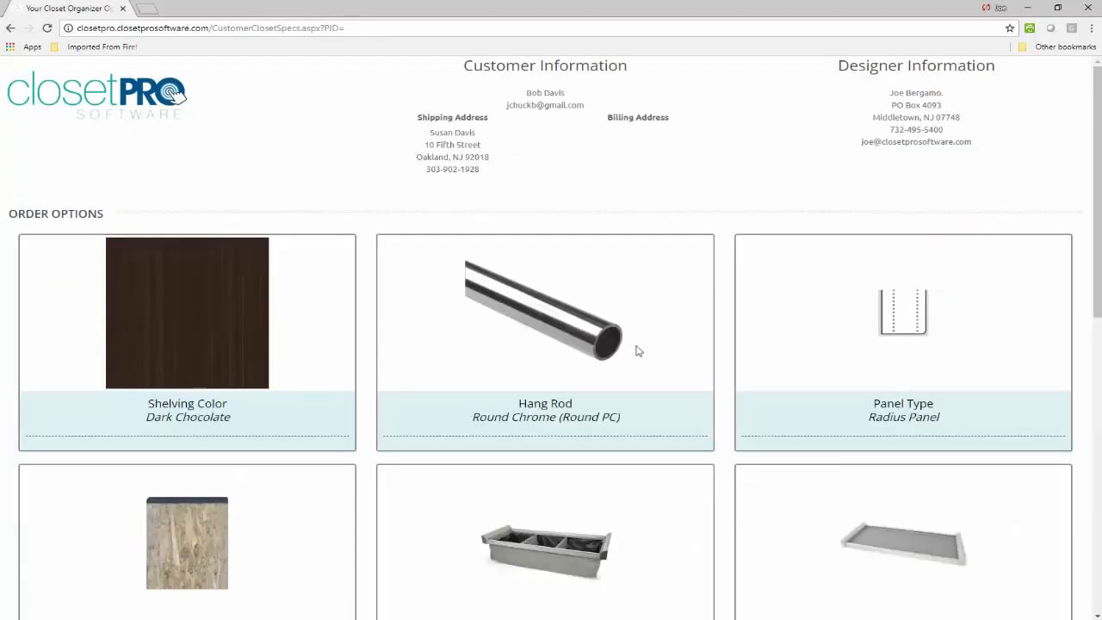
scroll("down", 3)
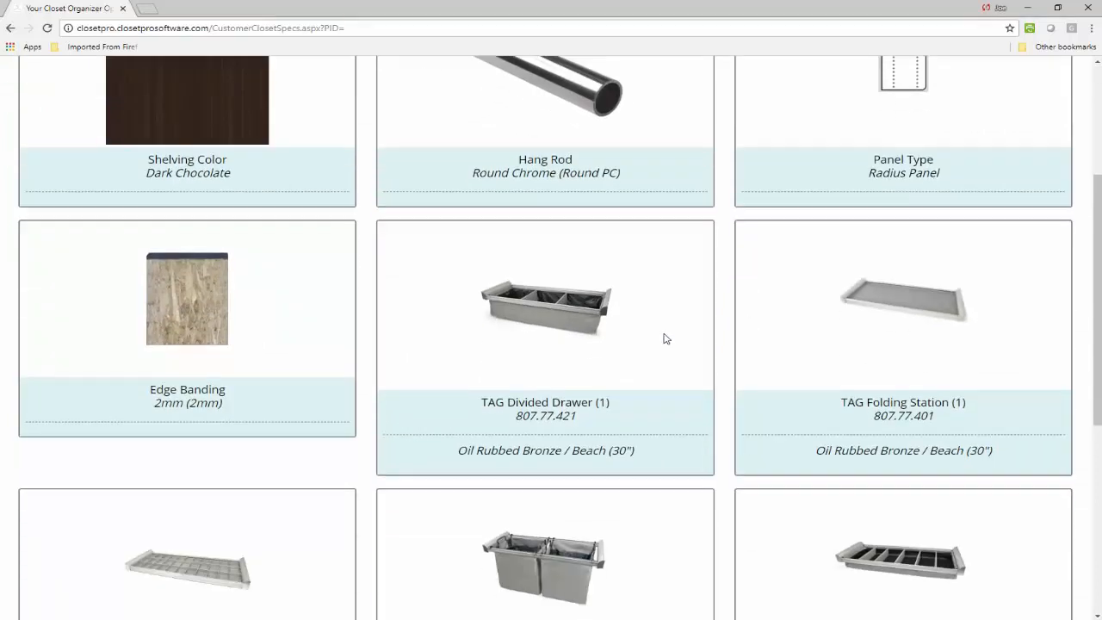
scroll("down", 3)
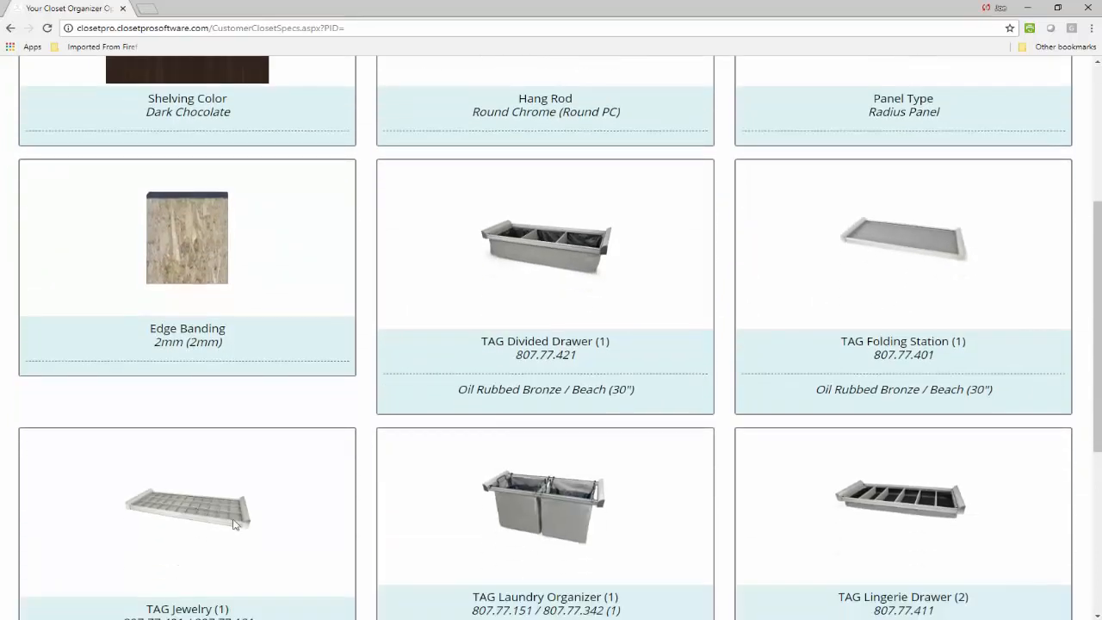
scroll("down", 3)
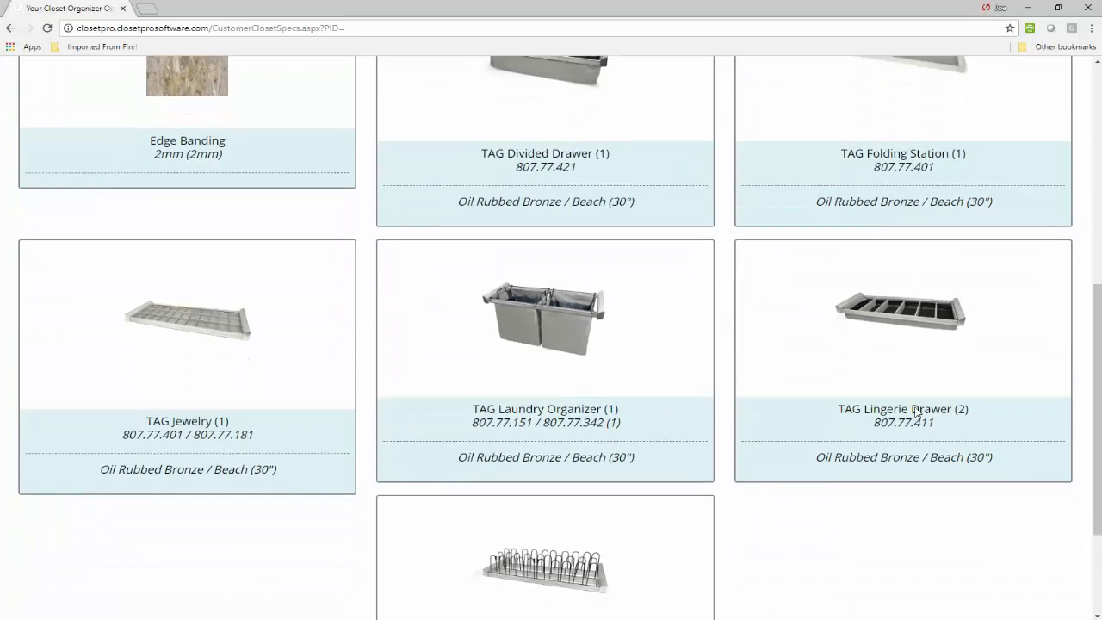